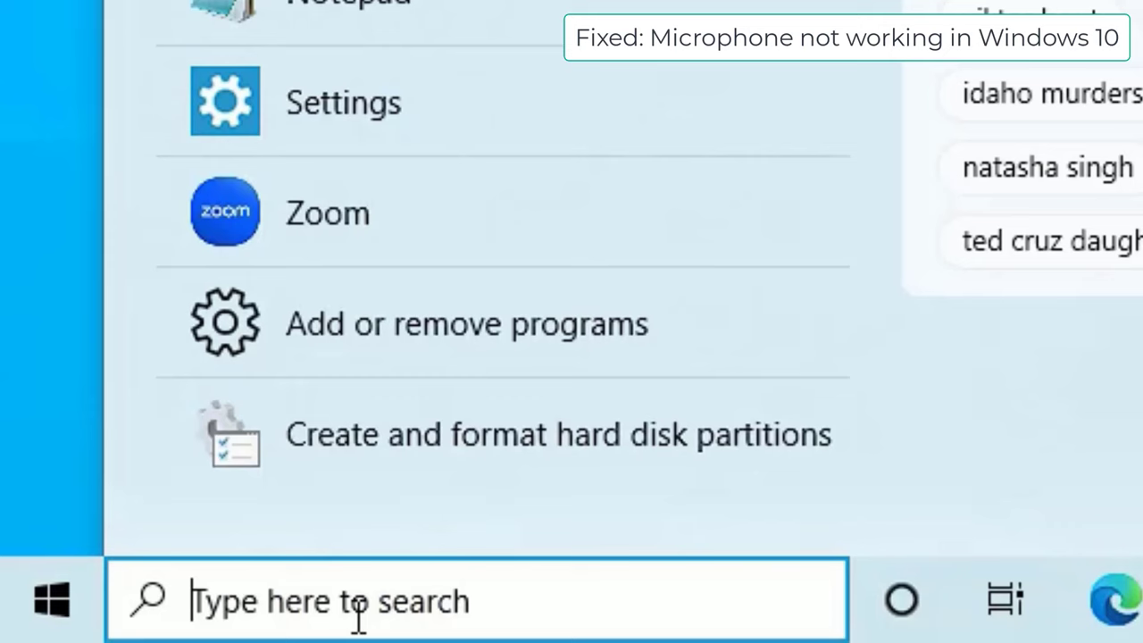
- Search 'settings', then bring up the Start button's quick-link (Win+X) menu
{"action": "type", "text": "settings"}
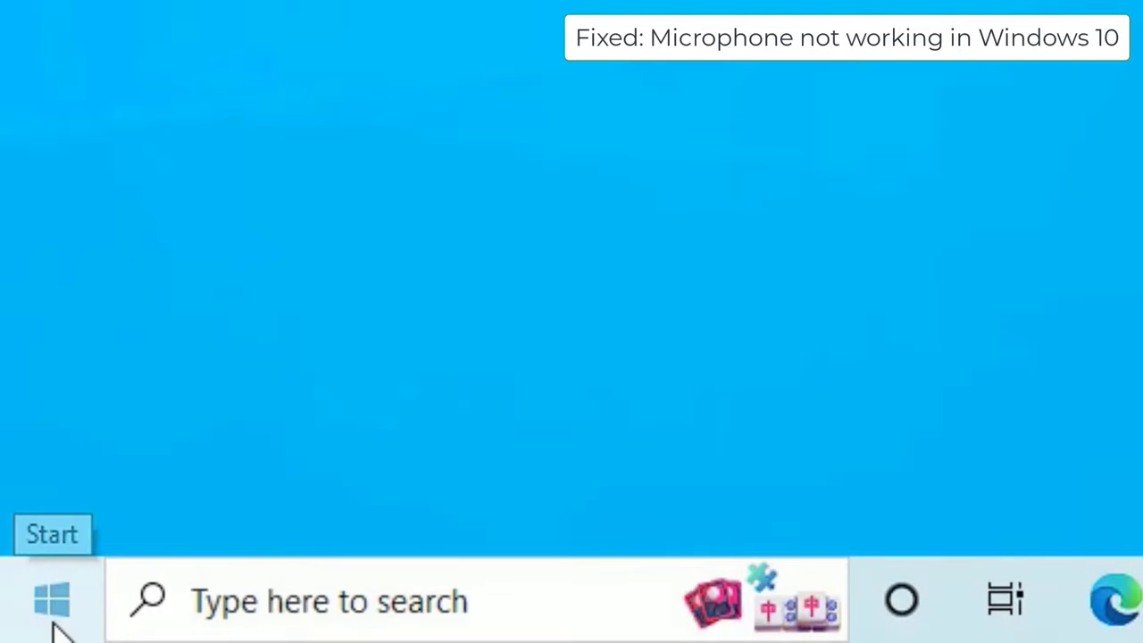
{"action": "right_click", "coordinate": [52, 600]}
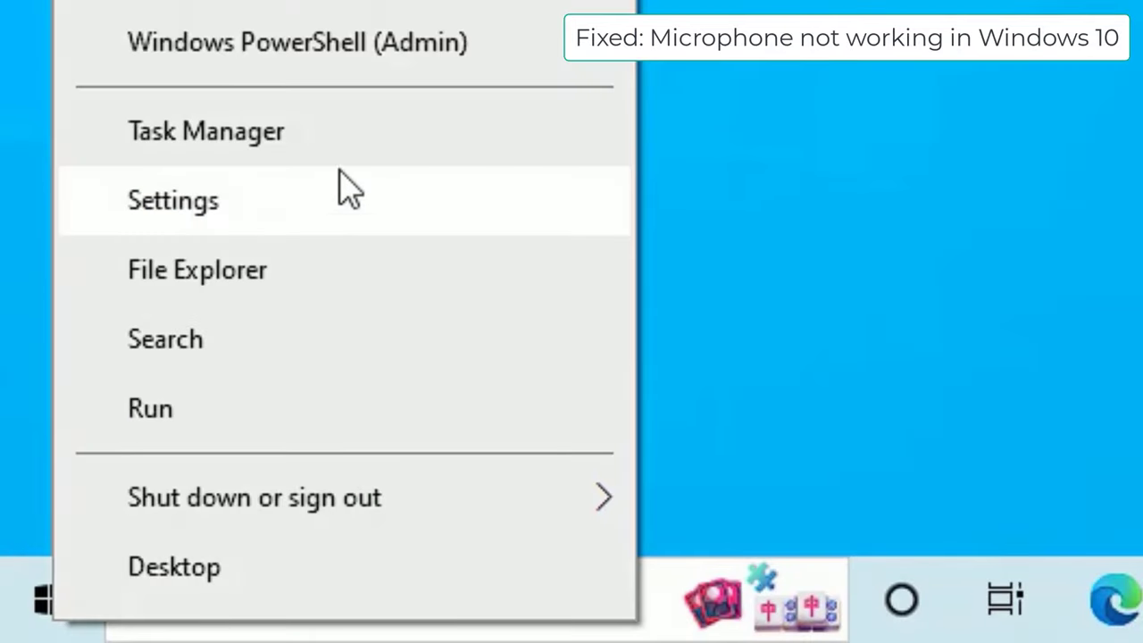
- Reach the Privacy > Microphone page showing app access to the microphone
{"action": "left_click", "coordinate": [173, 200]}
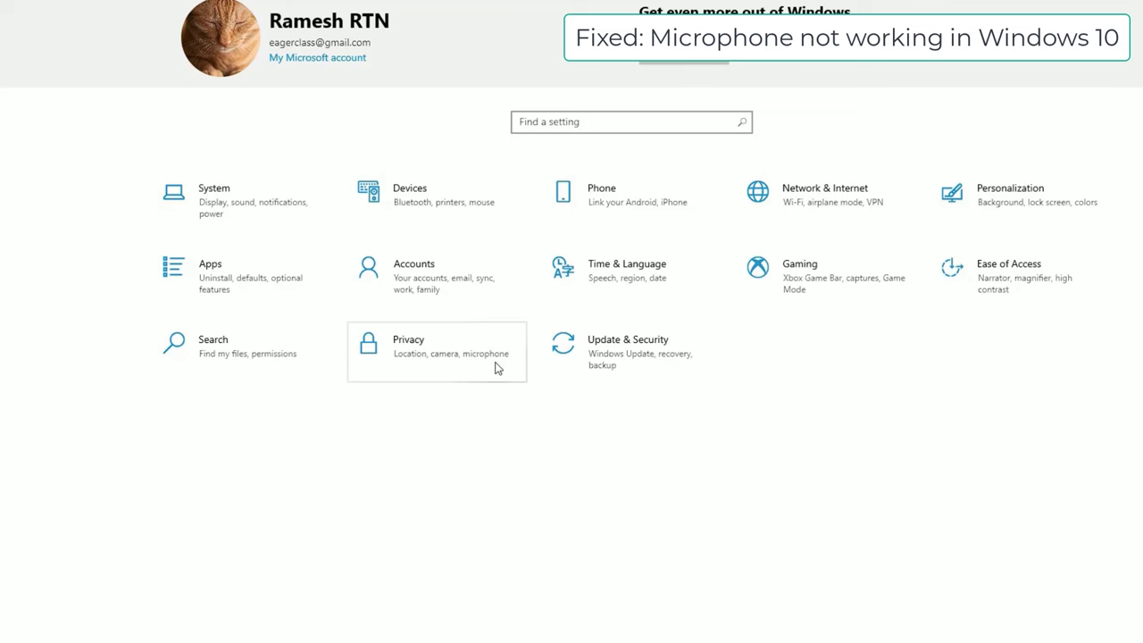
{"action": "mouse_move", "coordinate": [389, 336]}
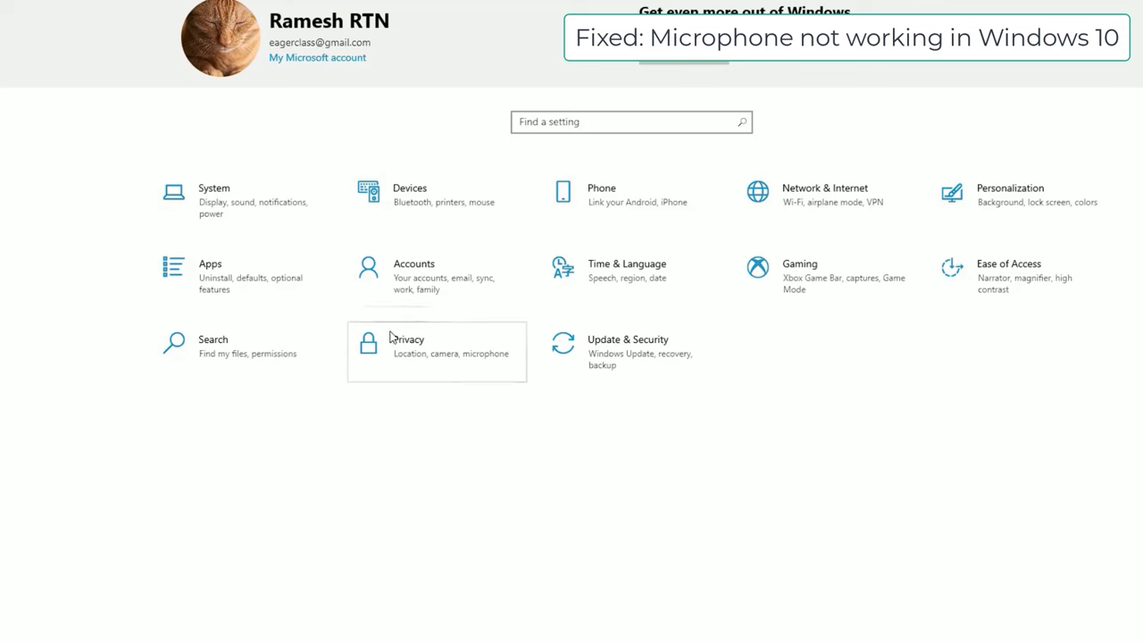
{"action": "mouse_move", "coordinate": [448, 360]}
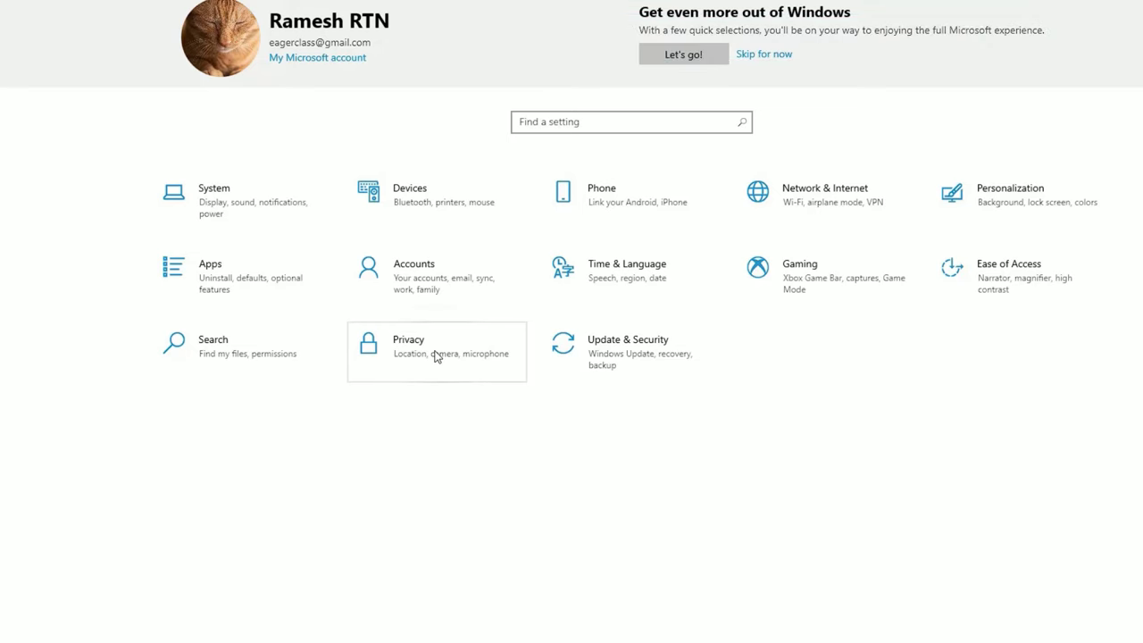
{"action": "left_click", "coordinate": [435, 353]}
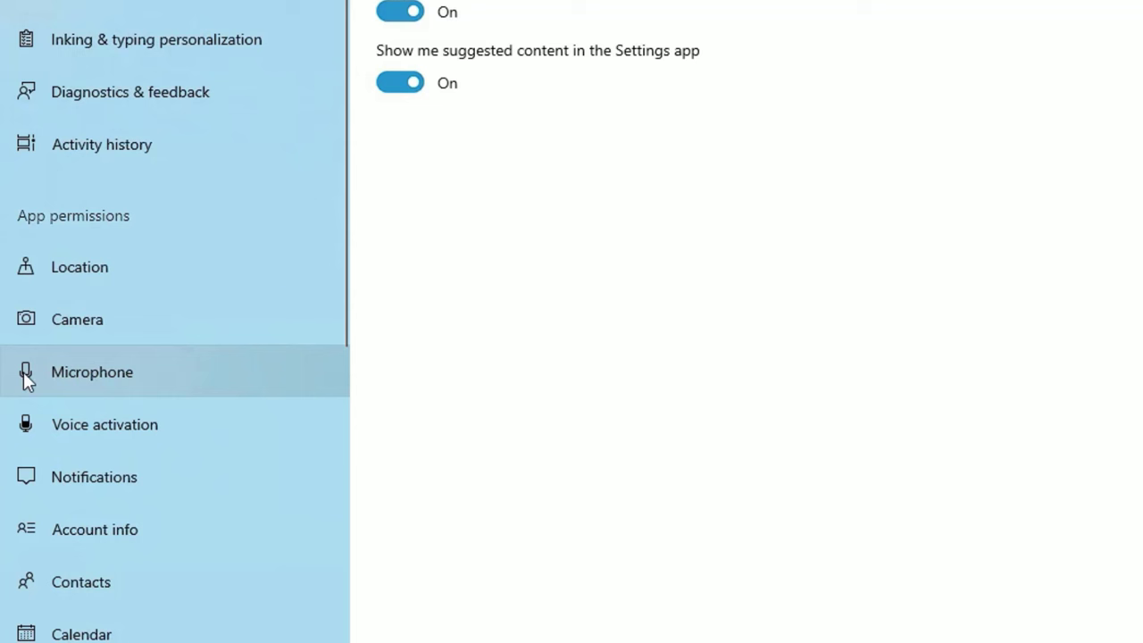
{"action": "left_click", "coordinate": [91, 372]}
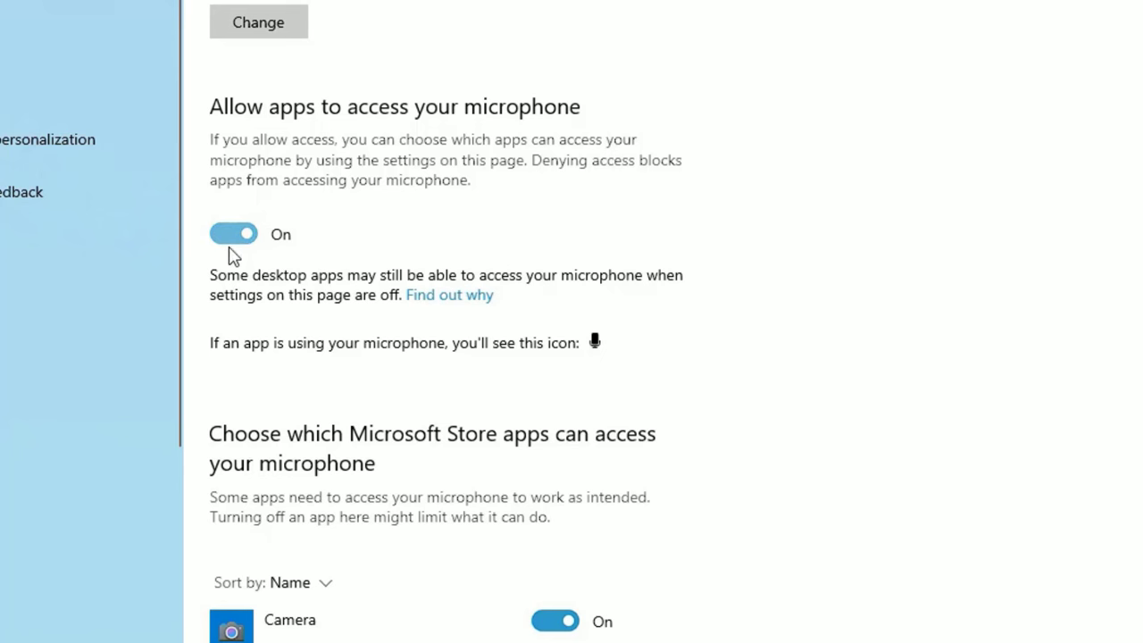
- Switch on microphone access for WhatsApp and Desktop App Web Viewer in the per-app list
{"action": "scroll", "scroll_direction": "down", "scroll_amount": 3}
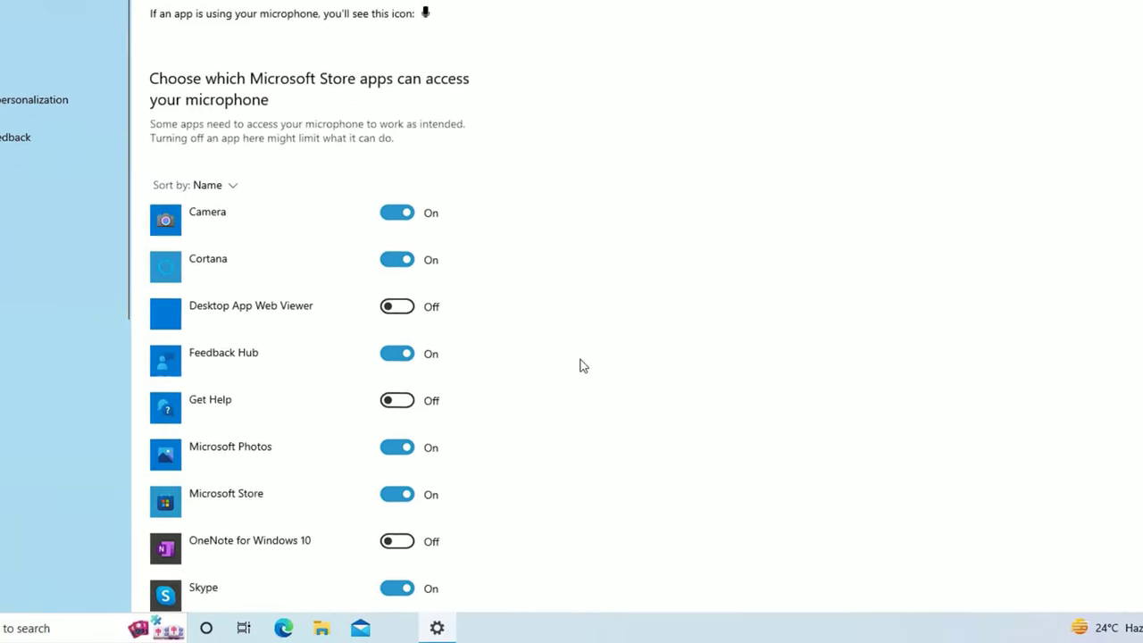
{"action": "scroll", "scroll_direction": "down", "scroll_amount": 3}
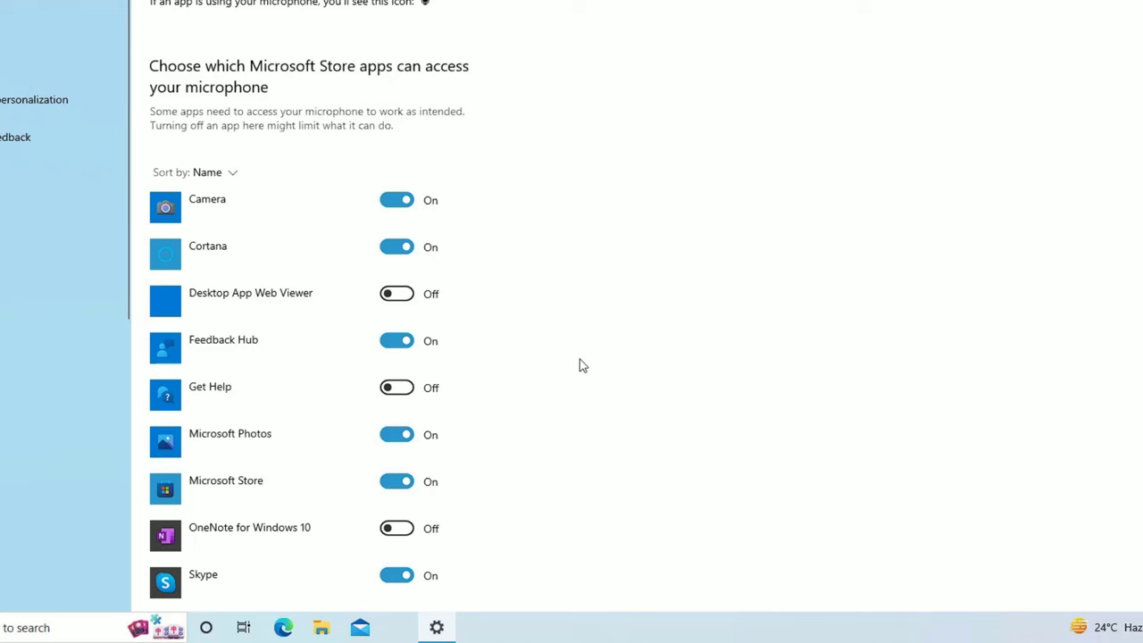
{"action": "scroll", "scroll_direction": "down", "scroll_amount": 3}
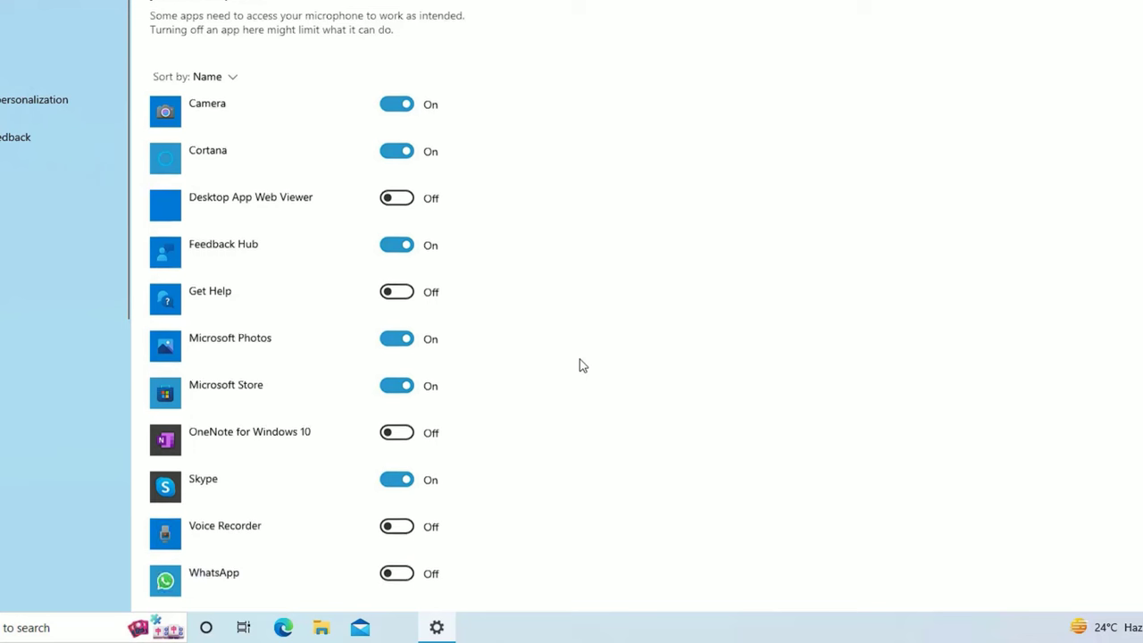
{"action": "scroll", "scroll_direction": "down", "scroll_amount": 3}
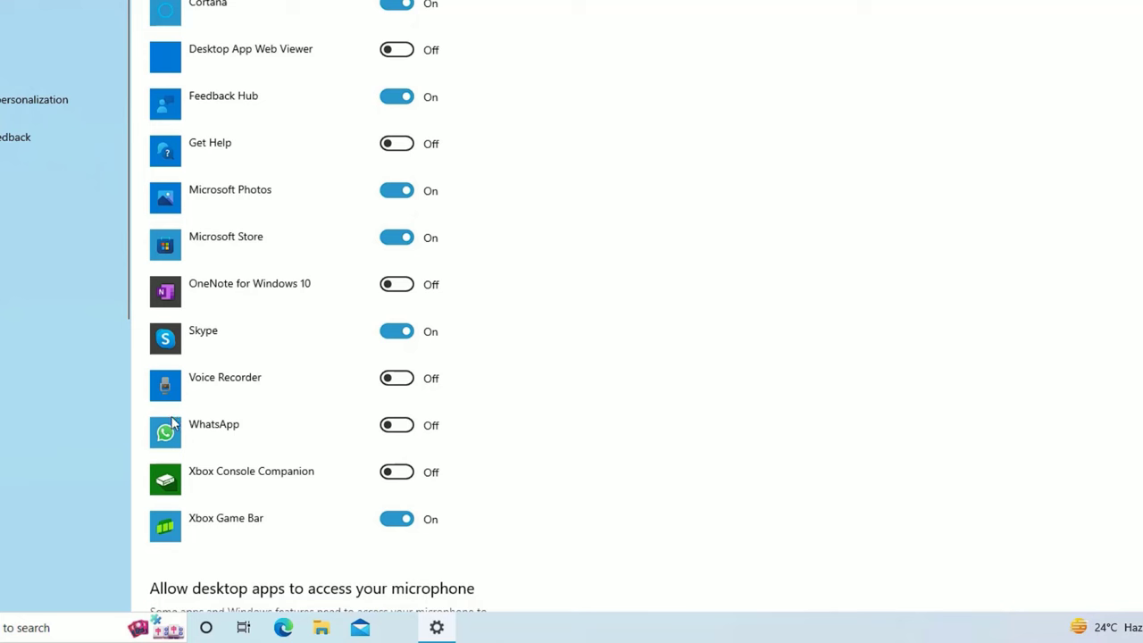
{"action": "mouse_move", "coordinate": [253, 421]}
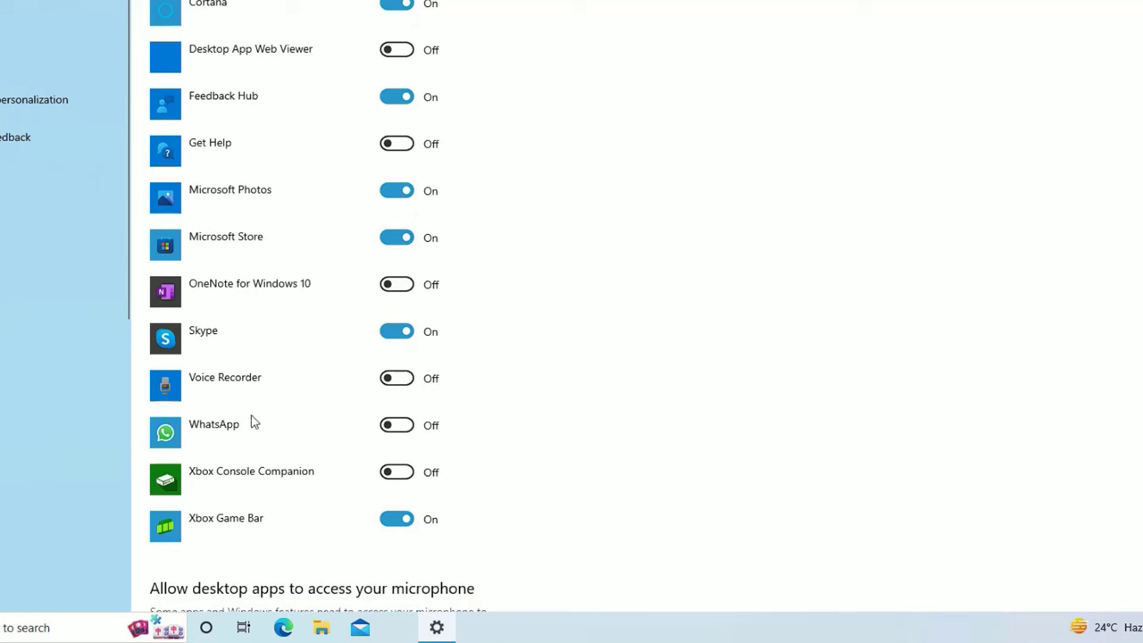
{"action": "left_click", "coordinate": [396, 425]}
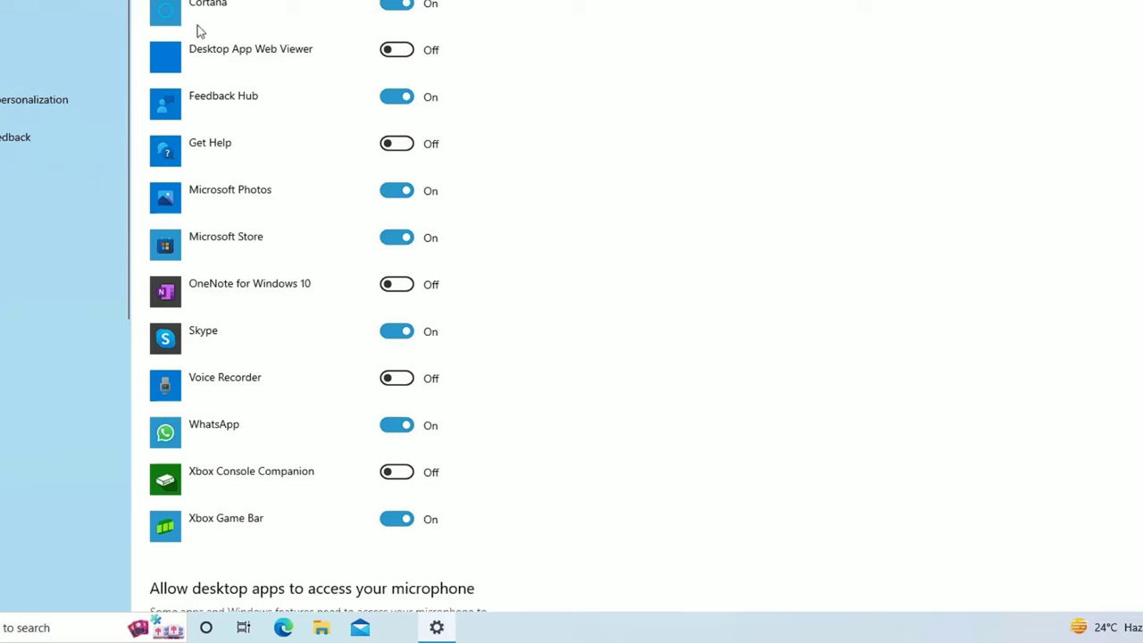
{"action": "mouse_move", "coordinate": [218, 396]}
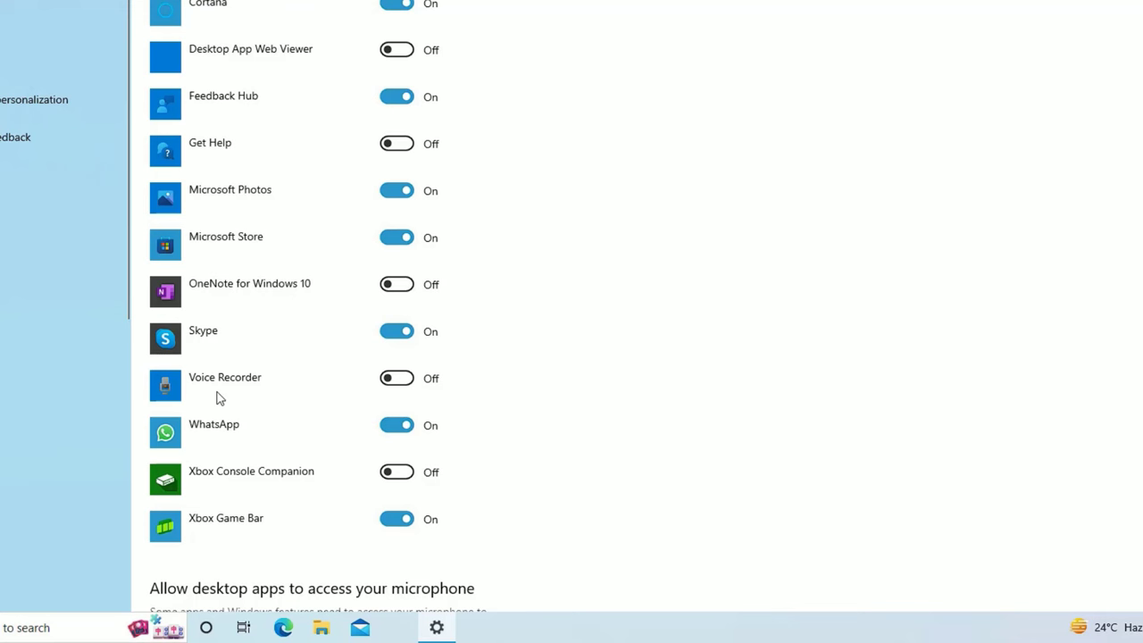
{"action": "left_click", "coordinate": [398, 50]}
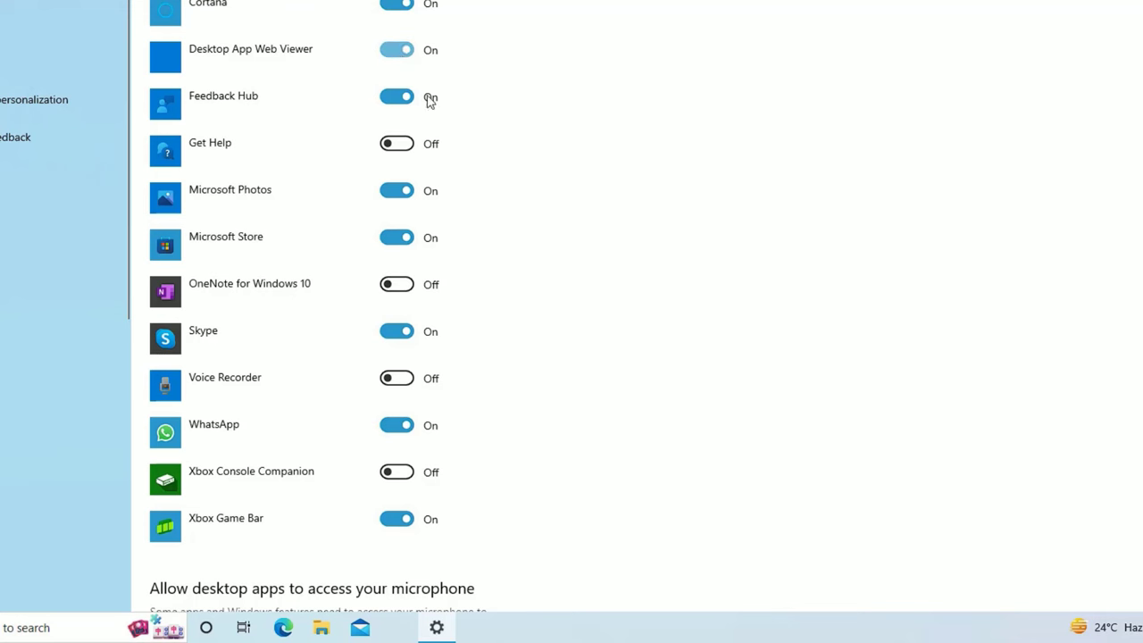
{"action": "scroll", "scroll_direction": "down", "scroll_amount": 3}
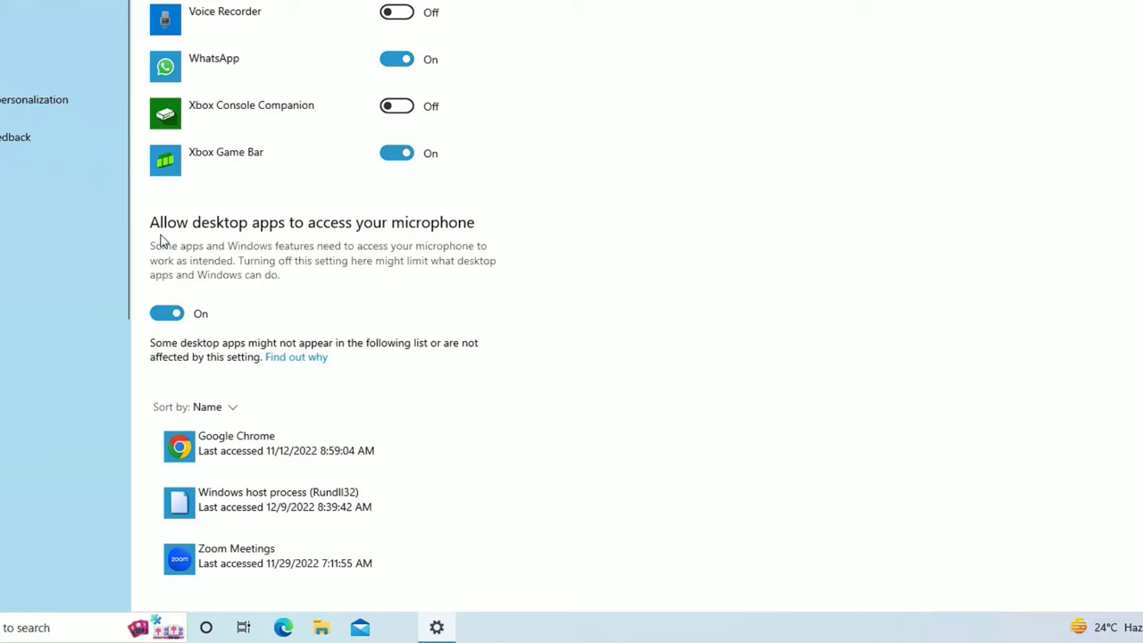
{"action": "mouse_move", "coordinate": [151, 349]}
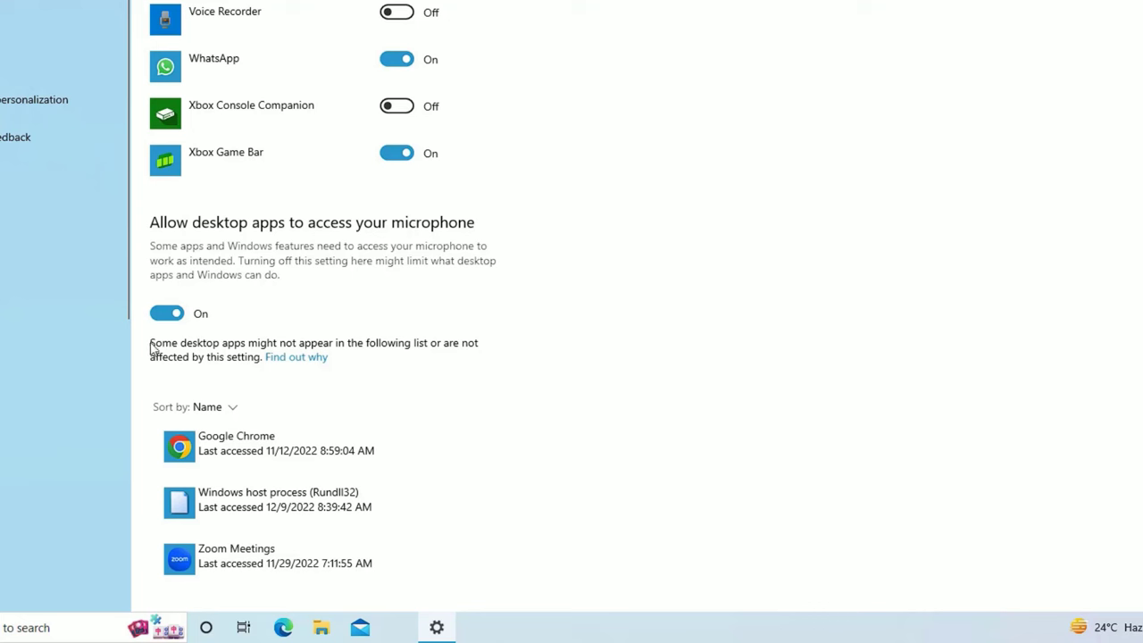
{"action": "mouse_move", "coordinate": [313, 246]}
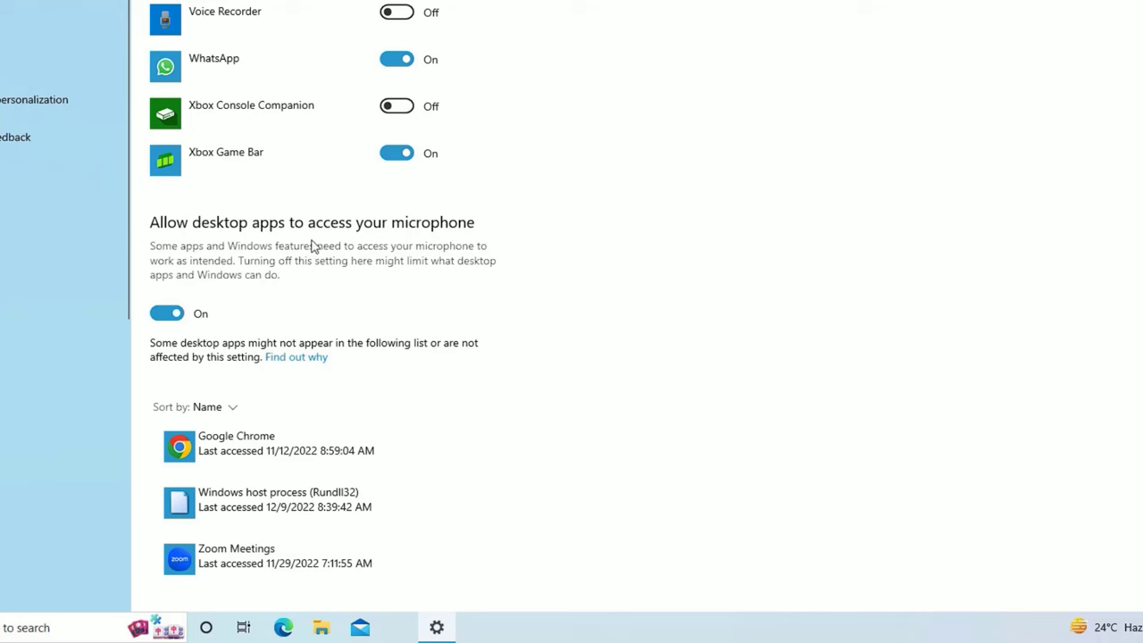
{"action": "mouse_move", "coordinate": [161, 243]}
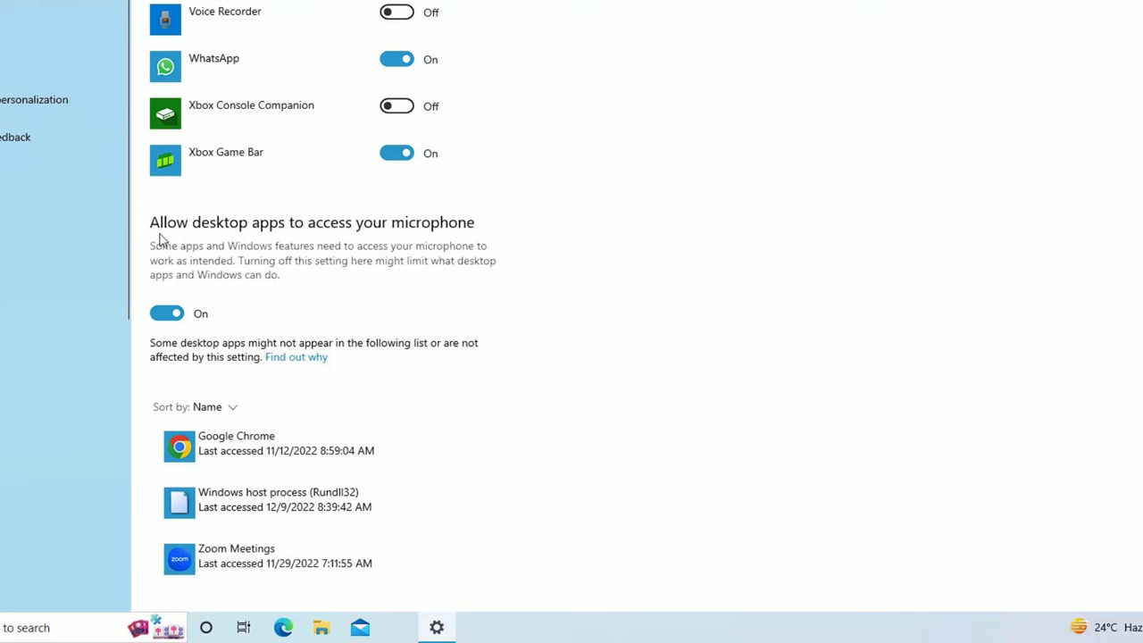
{"action": "mouse_move", "coordinate": [318, 232]}
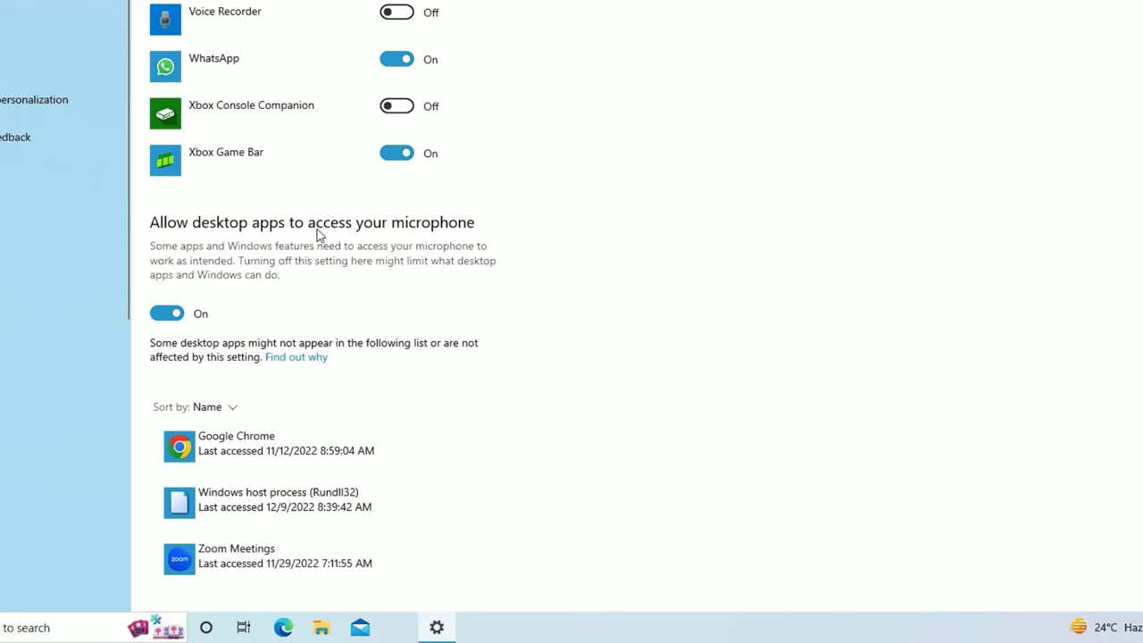
{"action": "mouse_move", "coordinate": [206, 296]}
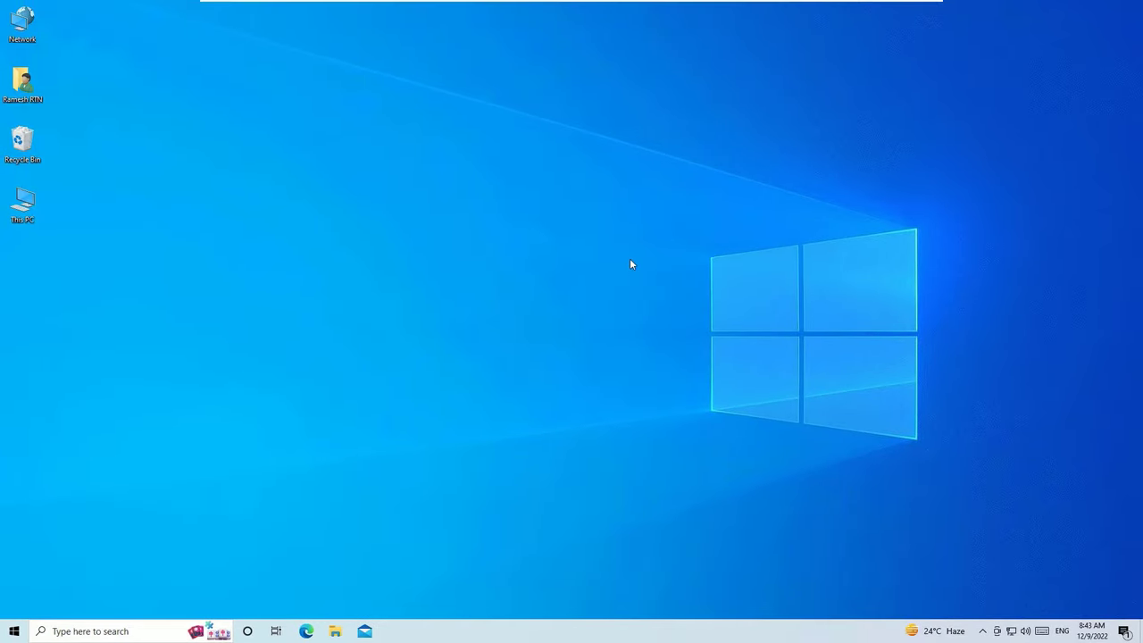
{"action": "mouse_move", "coordinate": [248, 450]}
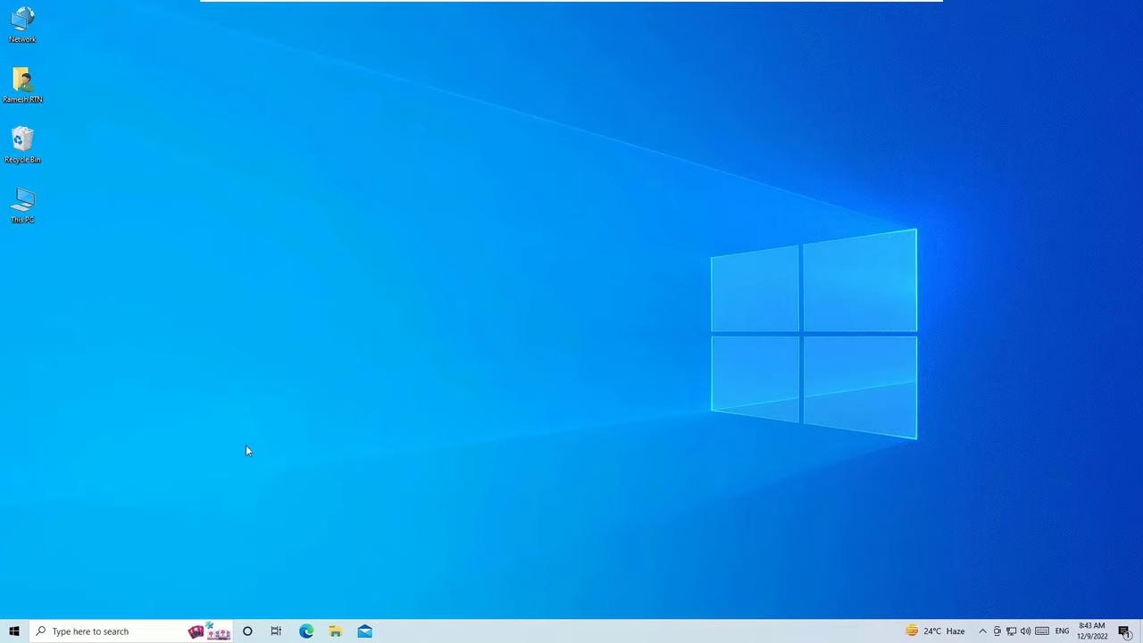
- Search 'con' from the taskbar and launch Control Panel from the results
{"action": "left_click", "coordinate": [116, 632]}
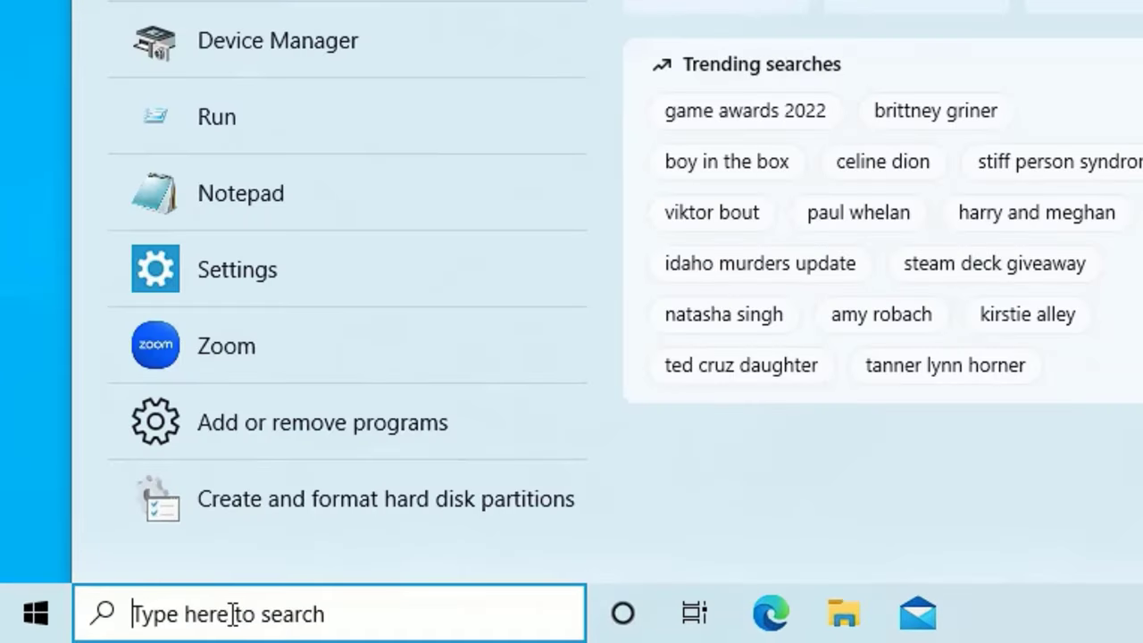
{"action": "type", "text": "con"}
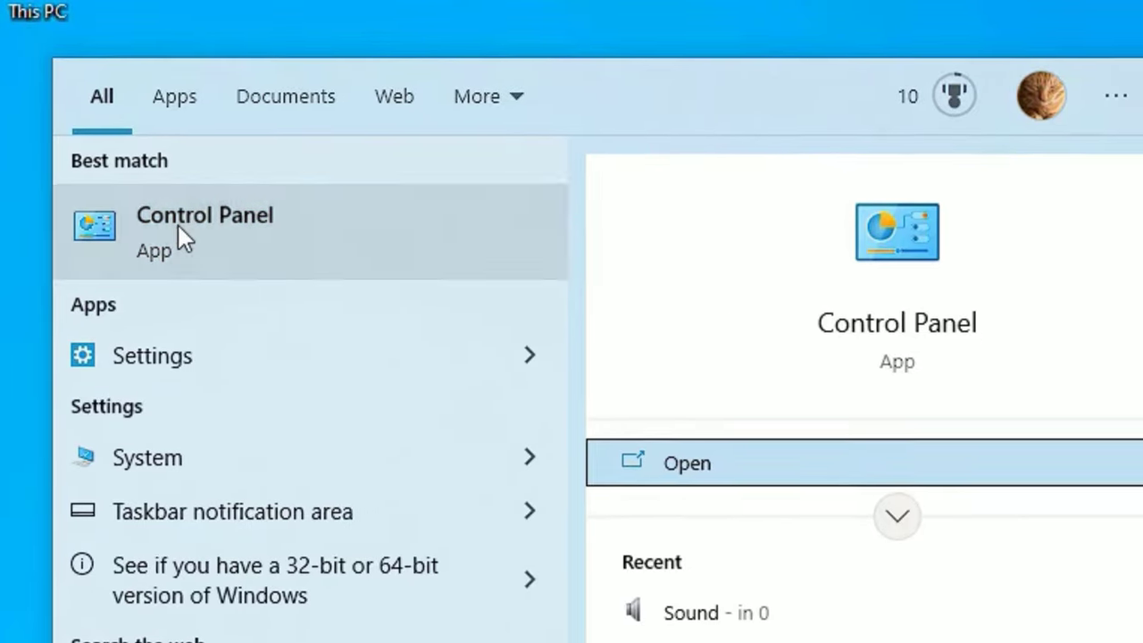
{"action": "left_click", "coordinate": [203, 218]}
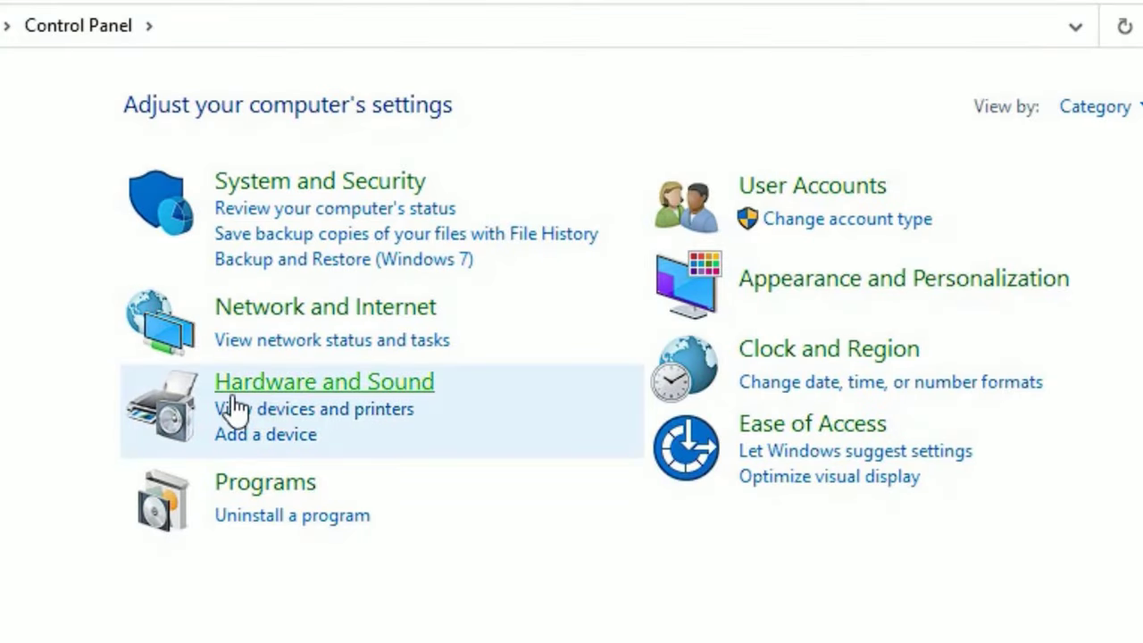
{"action": "mouse_move", "coordinate": [271, 407]}
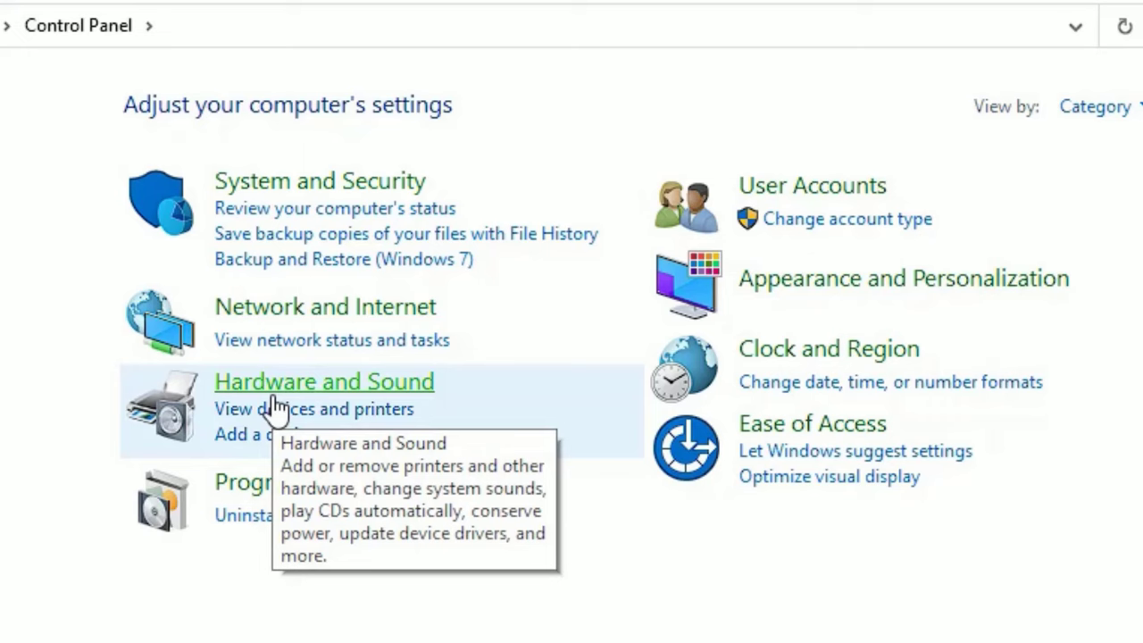
- Reach the microphone's Properties via Hardware and Sound > Sound > Recording devices
{"action": "left_click", "coordinate": [325, 382]}
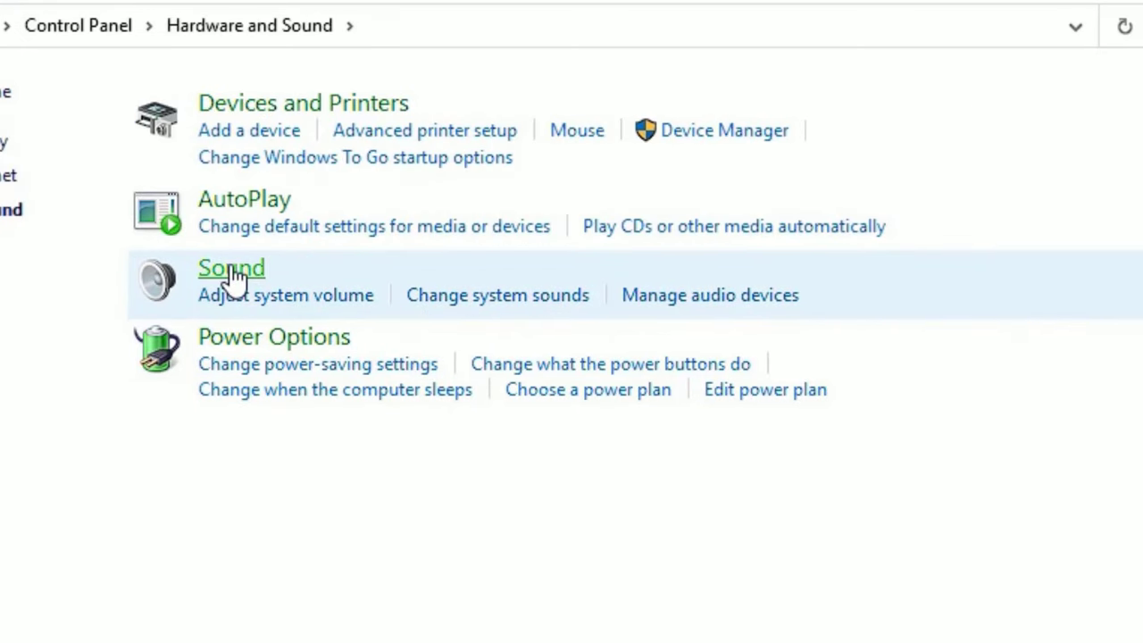
{"action": "mouse_move", "coordinate": [232, 276]}
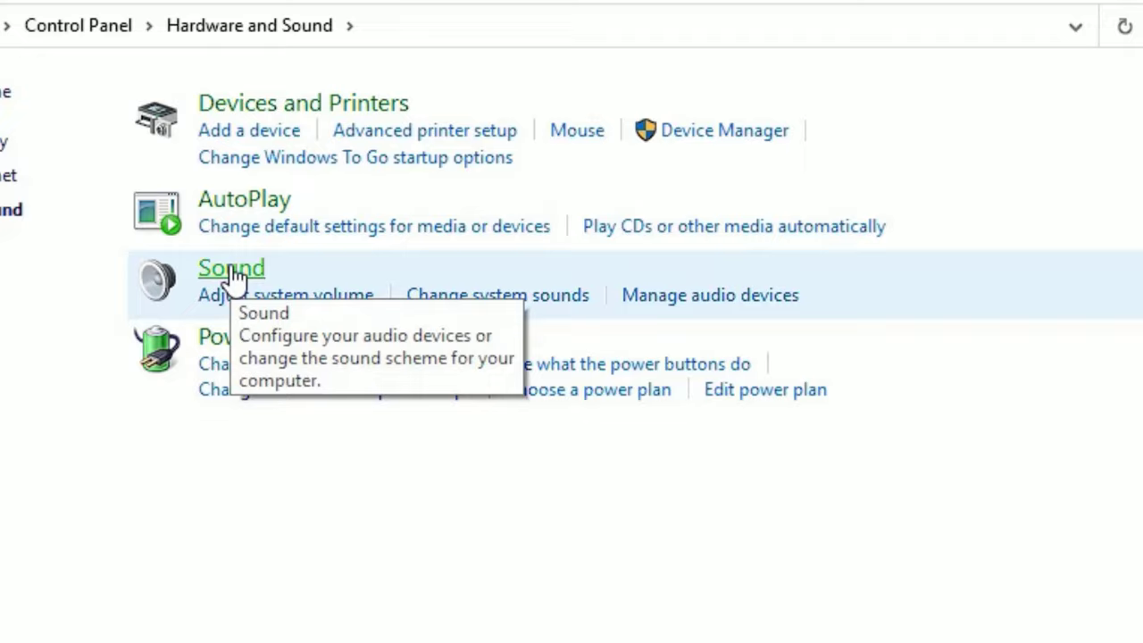
{"action": "left_click", "coordinate": [232, 268]}
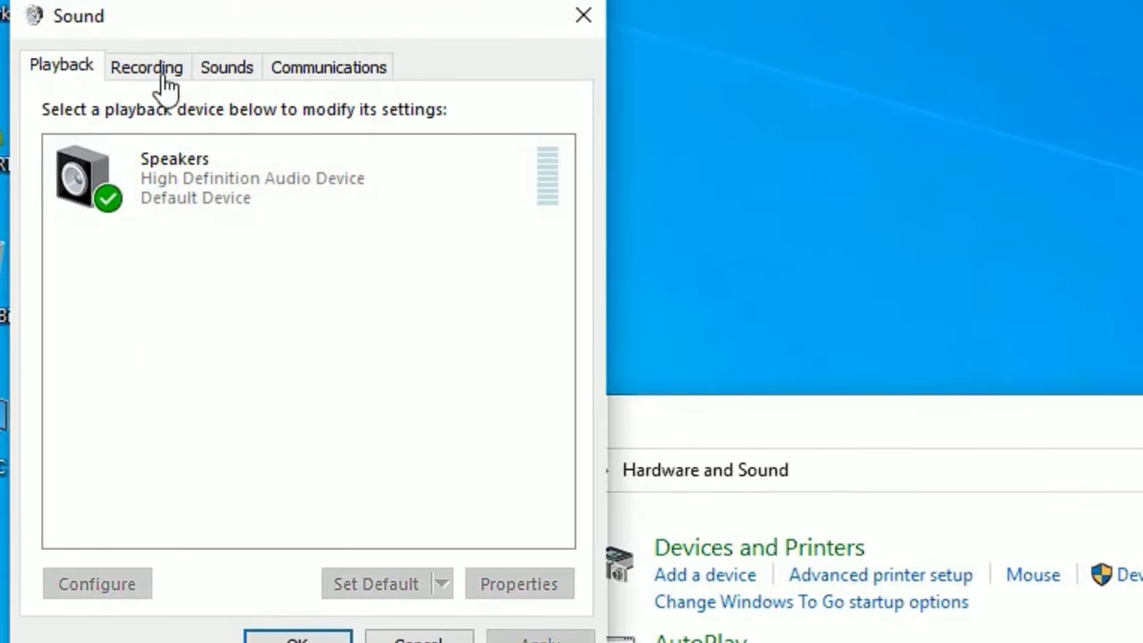
{"action": "left_click", "coordinate": [146, 66]}
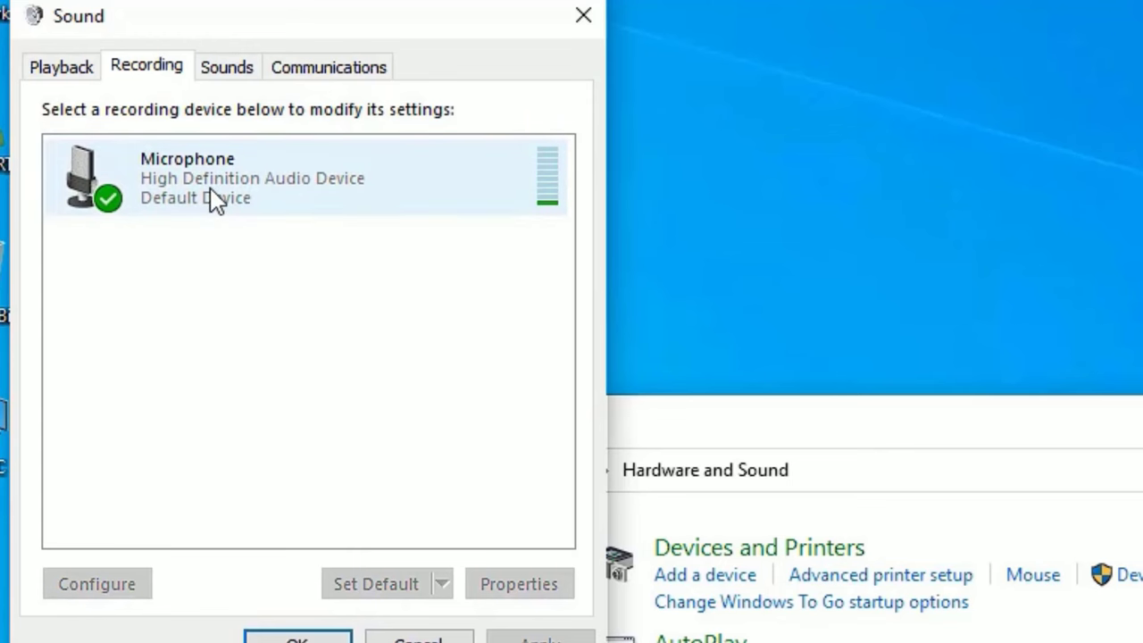
{"action": "left_click", "coordinate": [518, 582]}
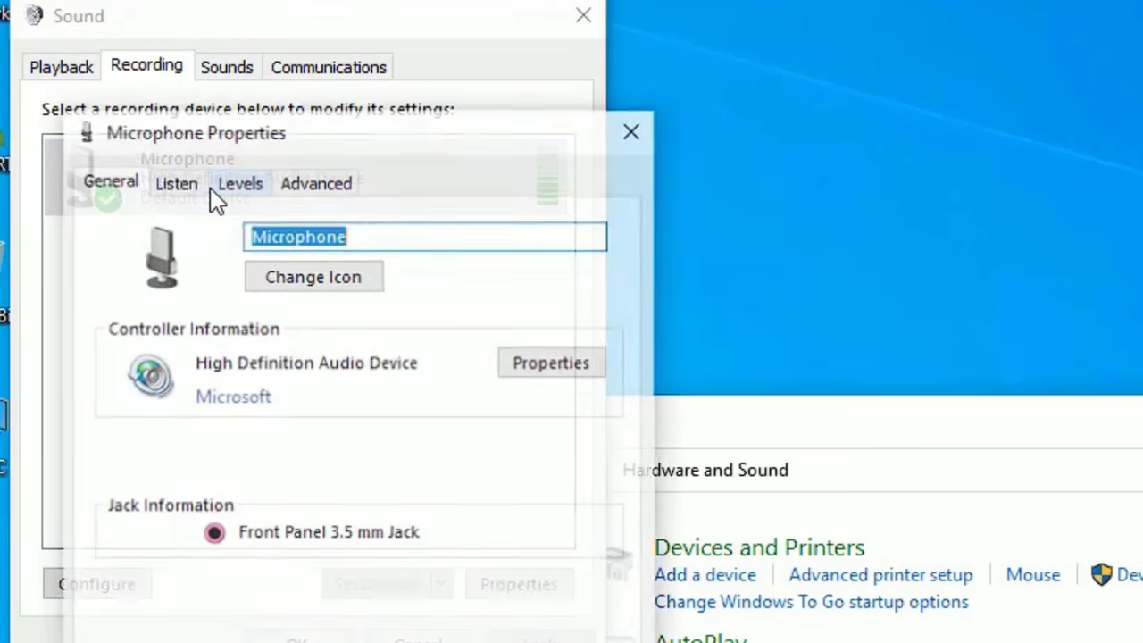
- Reach the High Definition Audio Device's Driver settings and start Update Driver
{"action": "left_click", "coordinate": [632, 132]}
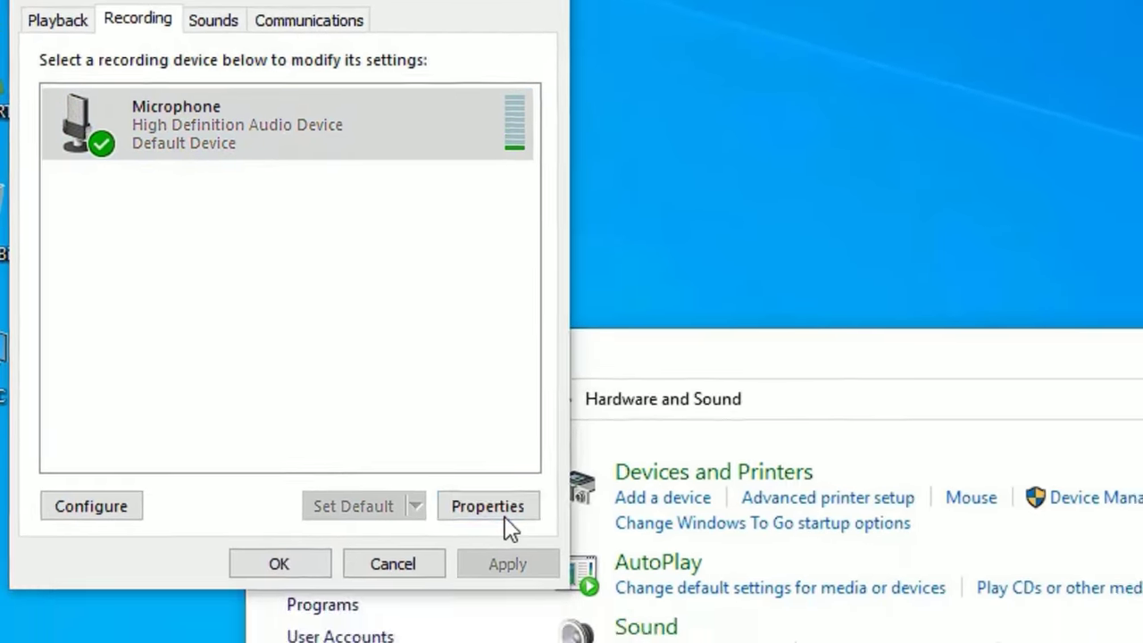
{"action": "left_click", "coordinate": [489, 505]}
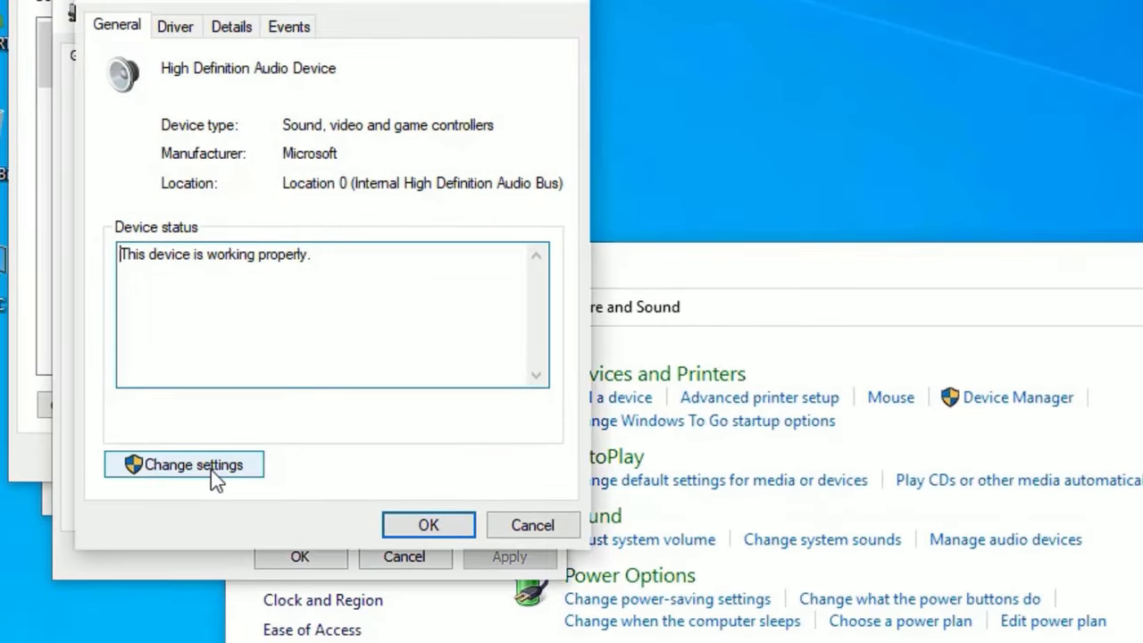
{"action": "left_click", "coordinate": [182, 464]}
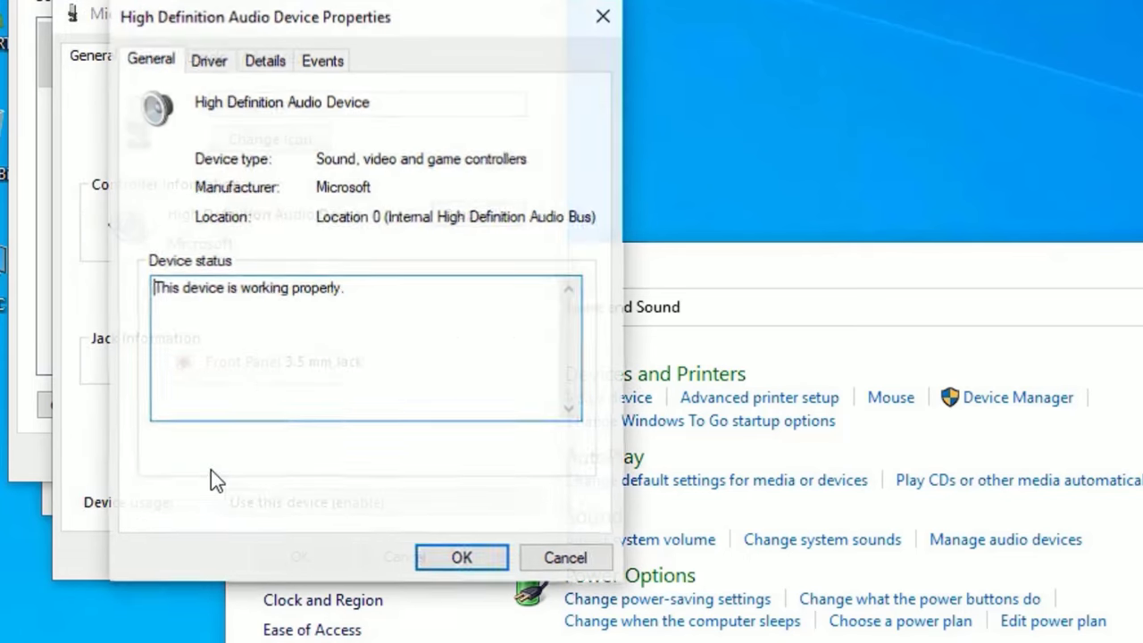
{"action": "left_click", "coordinate": [209, 61]}
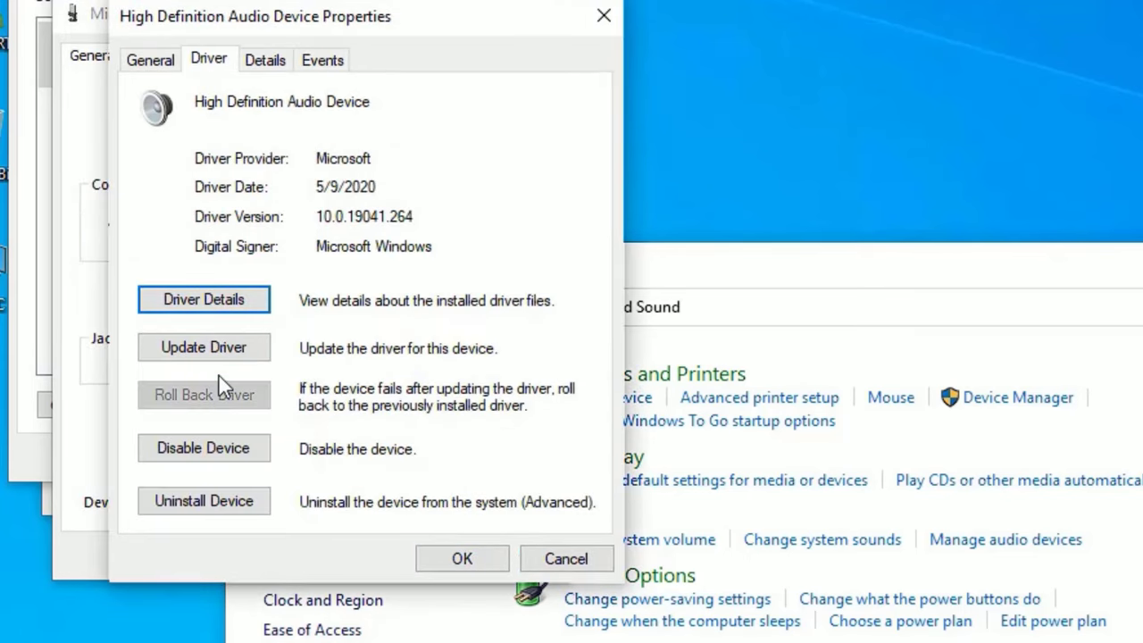
{"action": "left_click", "coordinate": [203, 347]}
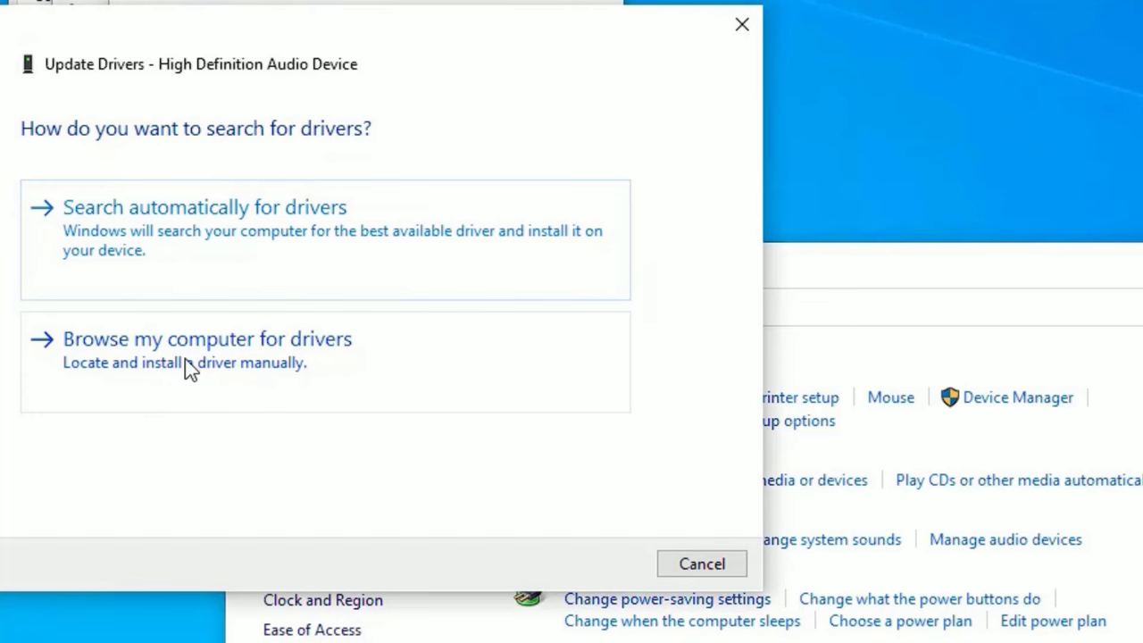
- Reinstall the High Definition Audio Device driver from the compatible-driver list and finish the wizard
{"action": "left_click", "coordinate": [207, 340]}
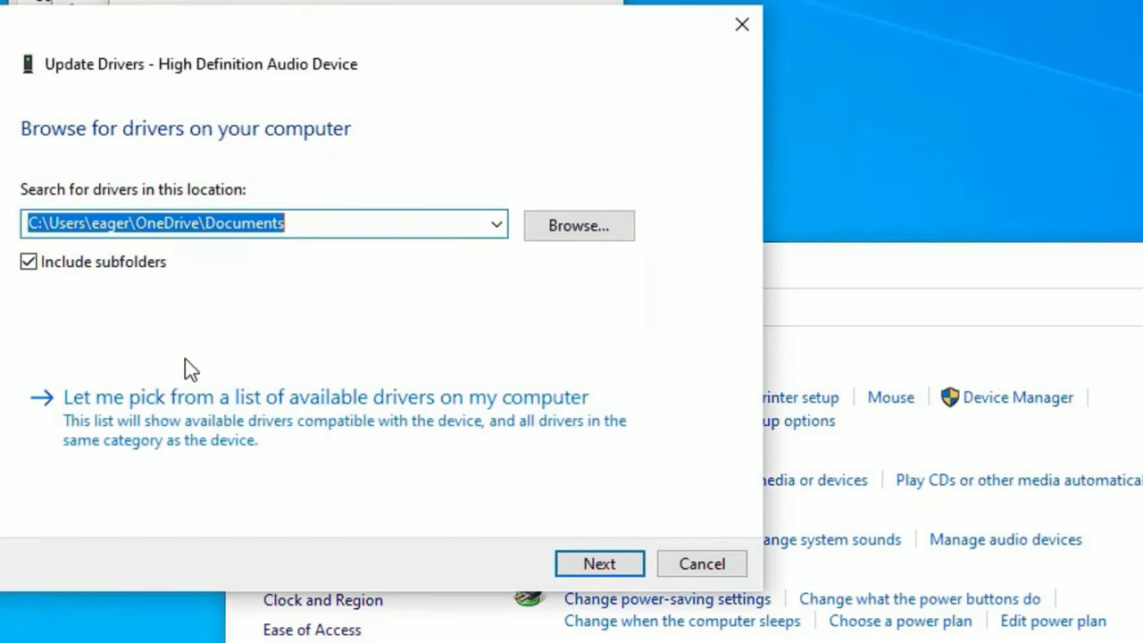
{"action": "left_click", "coordinate": [326, 396]}
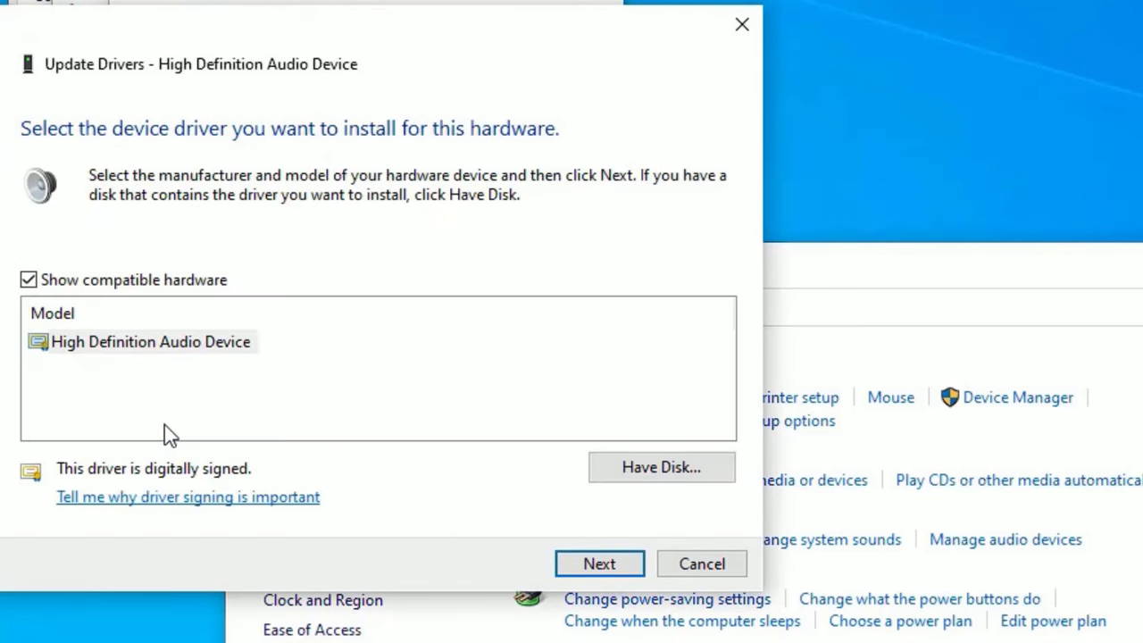
{"action": "left_click", "coordinate": [152, 341]}
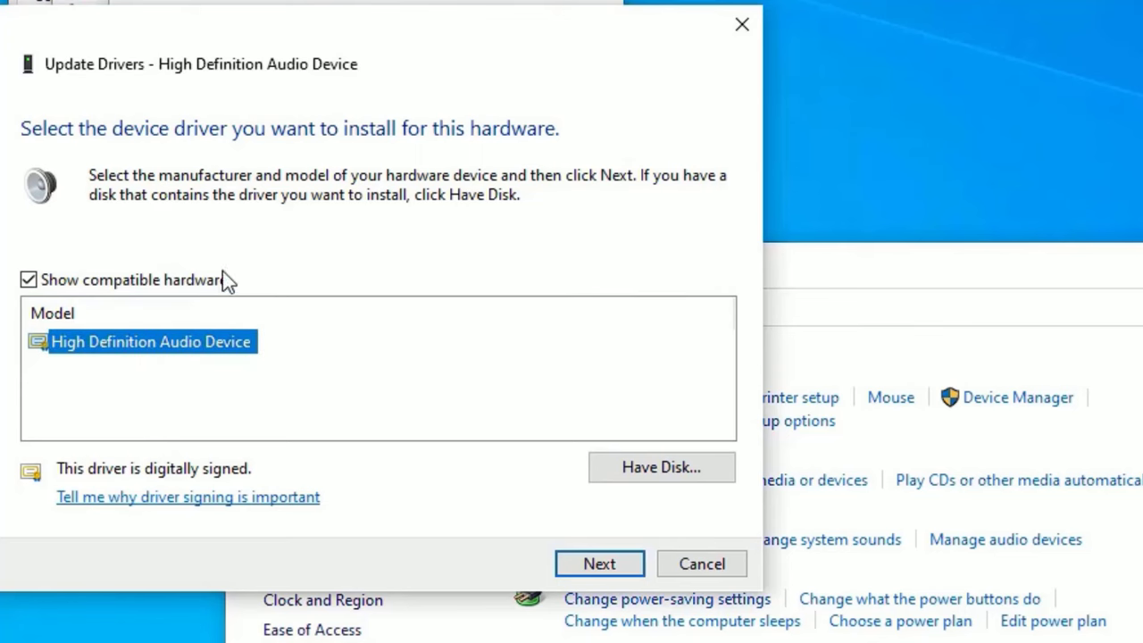
{"action": "left_click", "coordinate": [599, 564]}
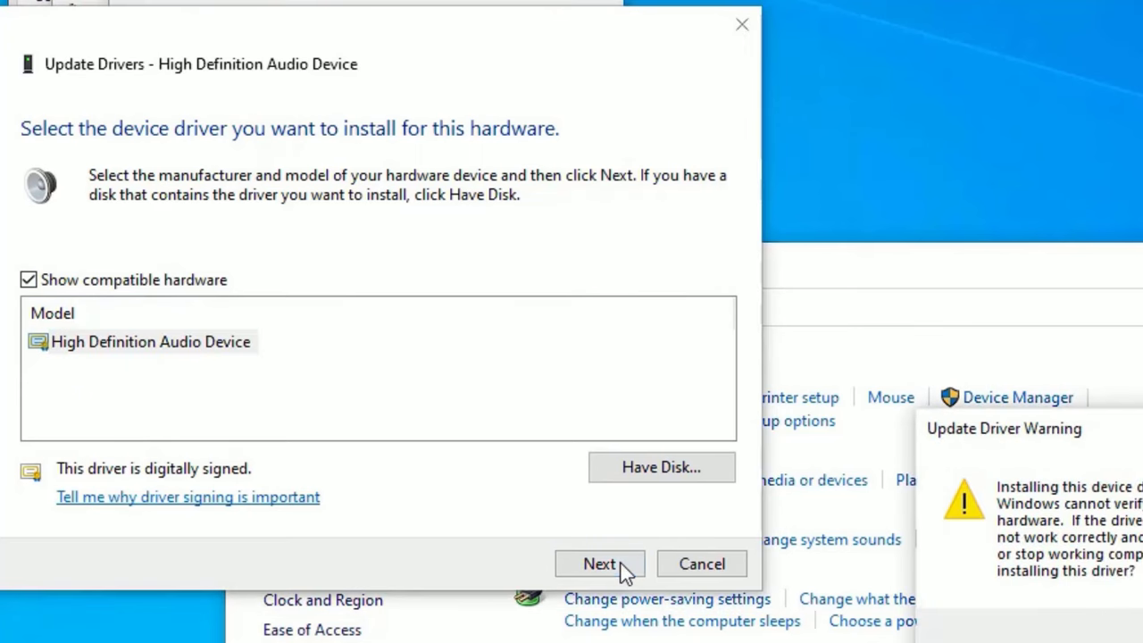
{"action": "left_click", "coordinate": [600, 564]}
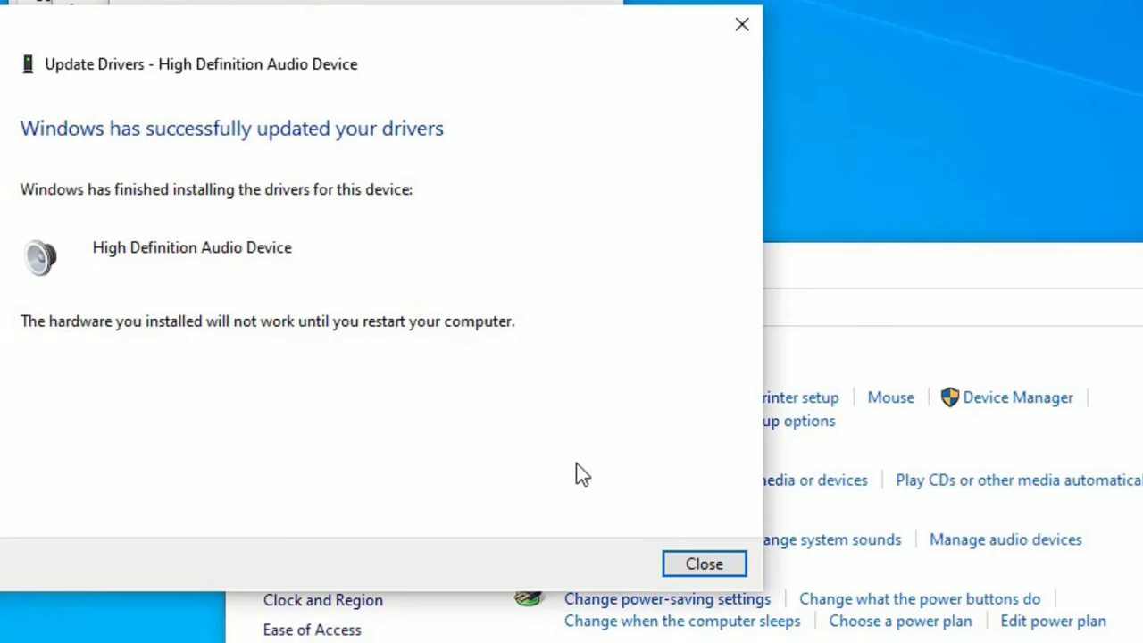
{"action": "left_click", "coordinate": [703, 564]}
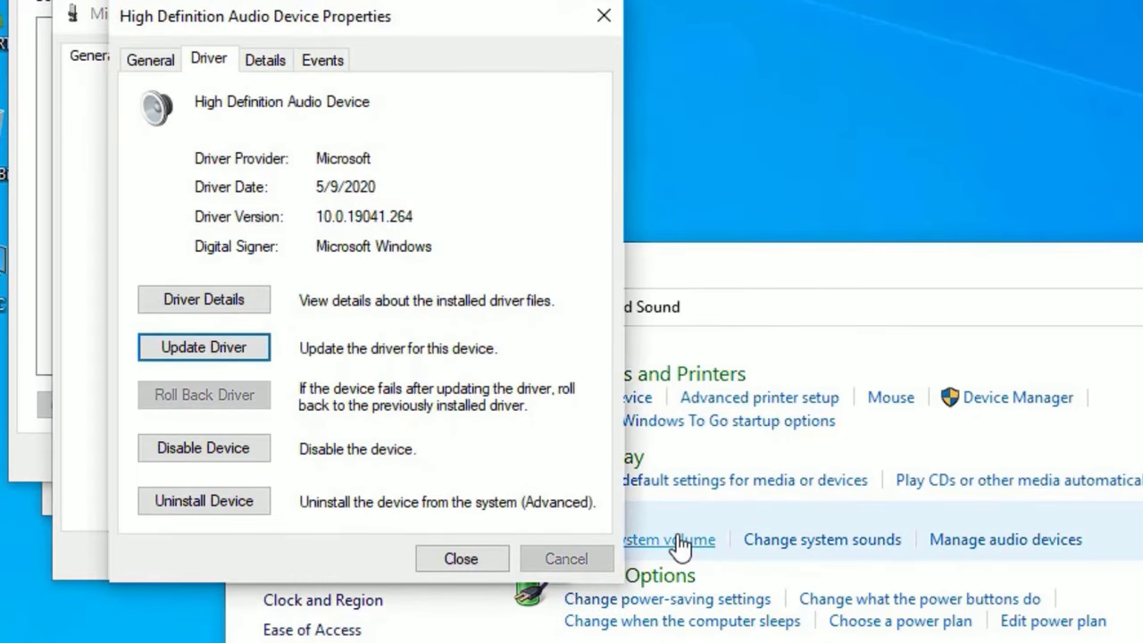
{"action": "mouse_move", "coordinate": [457, 565]}
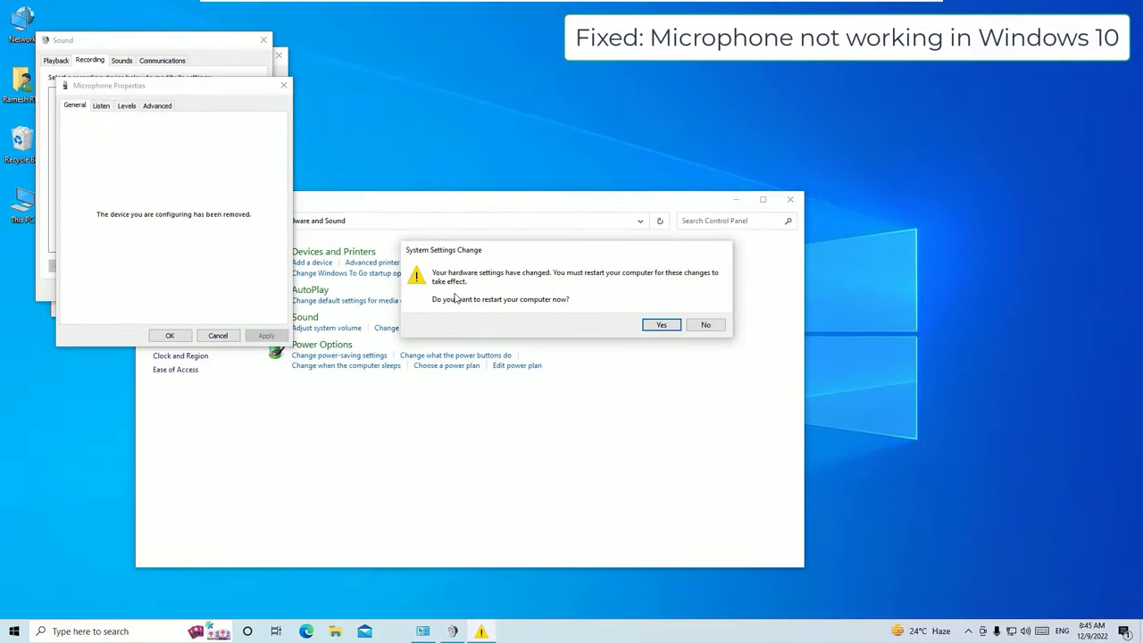
{"action": "mouse_move", "coordinate": [515, 323]}
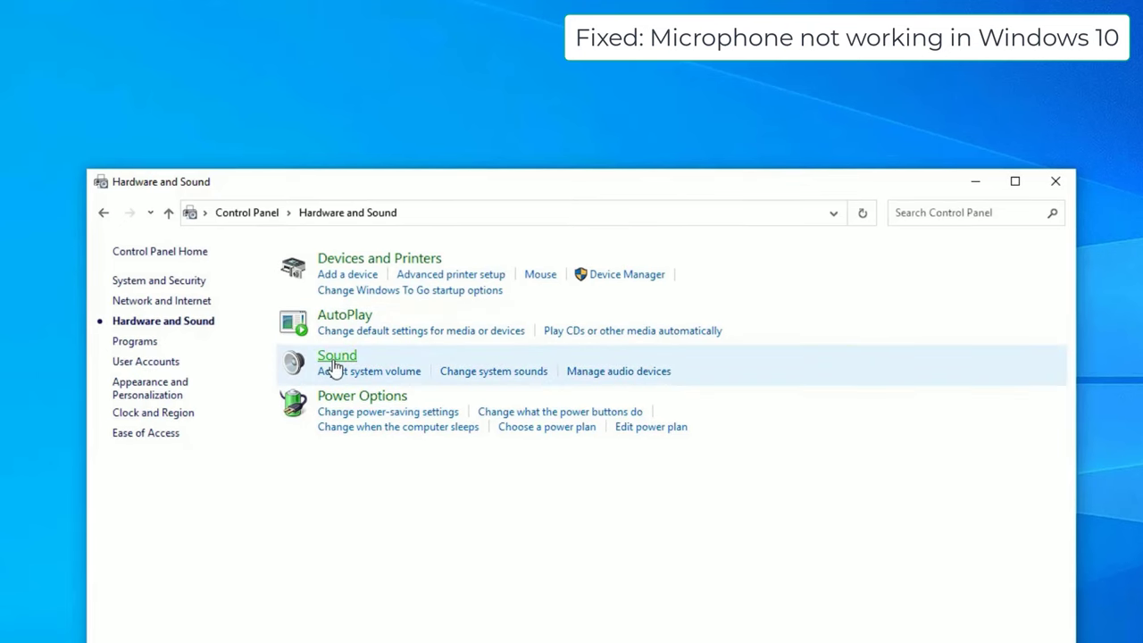
{"action": "mouse_move", "coordinate": [340, 364]}
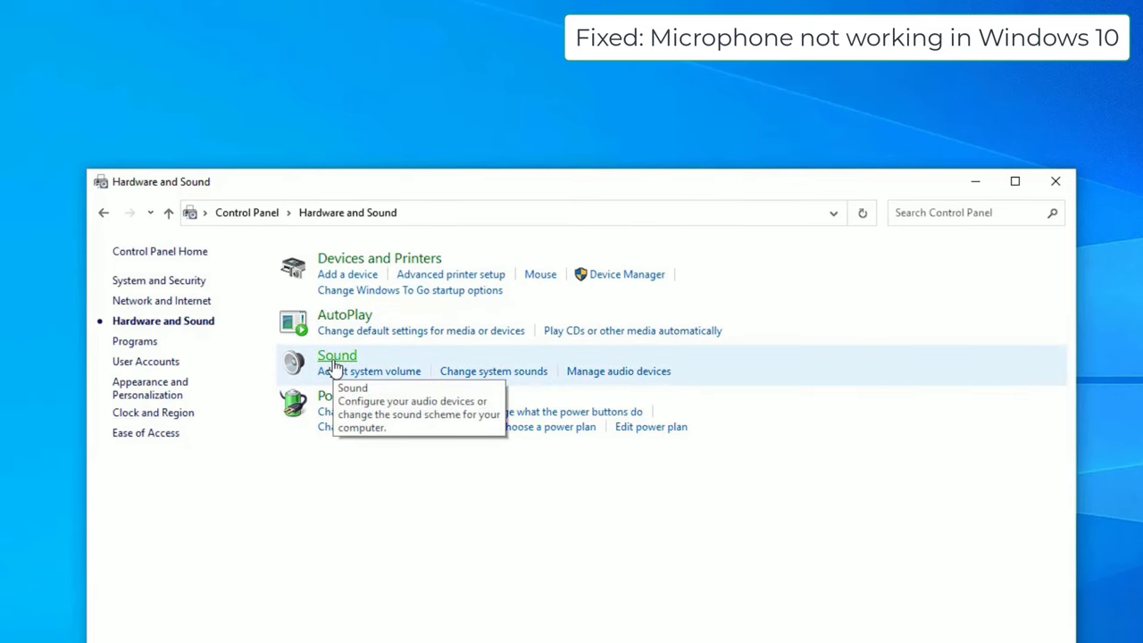
- Bring up the microphone's Levels settings, showing level 96 and boost +10 dB
{"action": "left_click", "coordinate": [335, 355]}
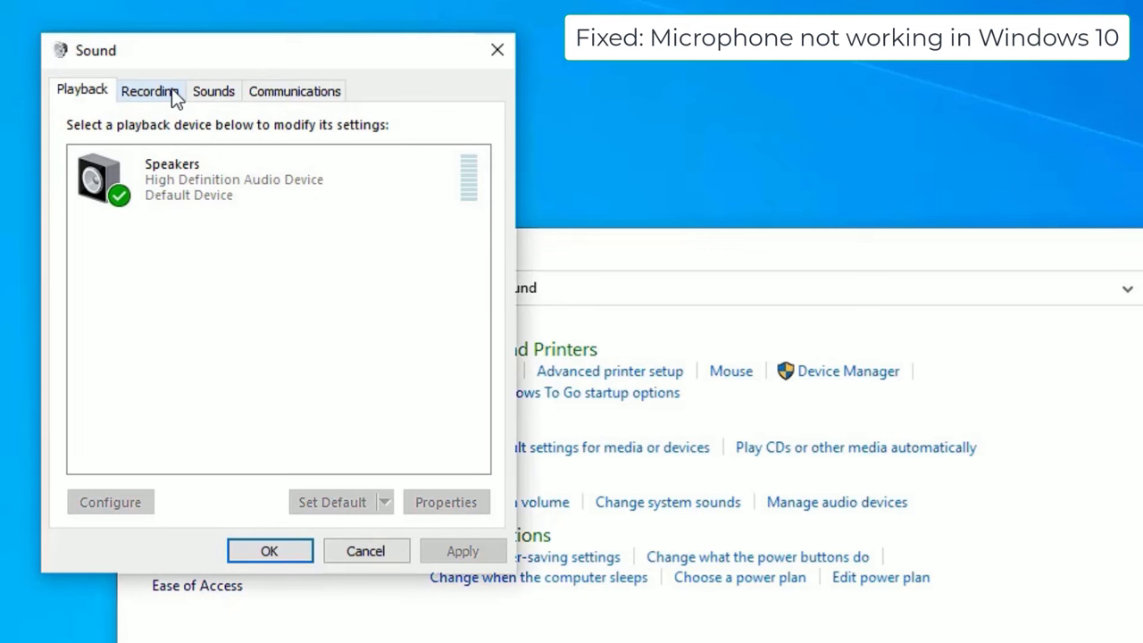
{"action": "left_click", "coordinate": [150, 89]}
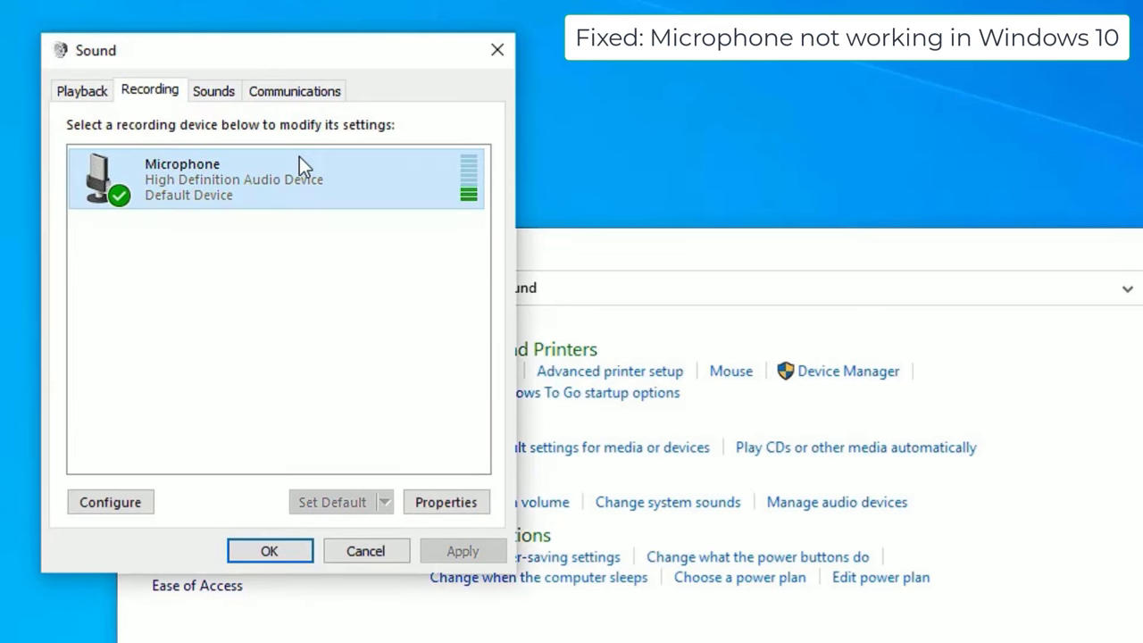
{"action": "left_click", "coordinate": [446, 500]}
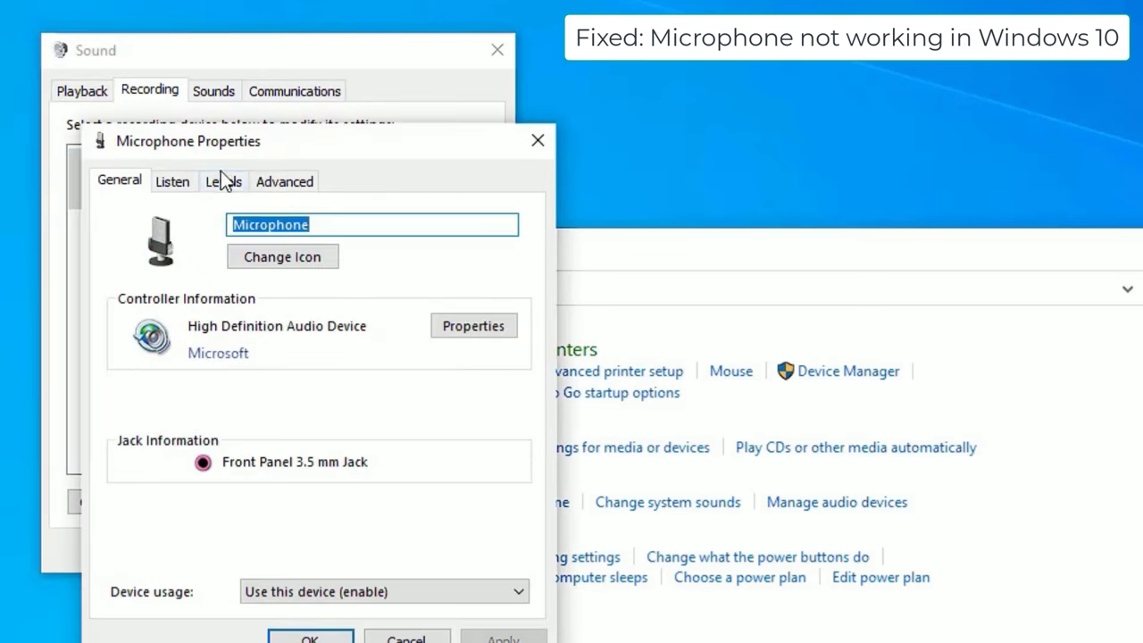
{"action": "left_click", "coordinate": [223, 182]}
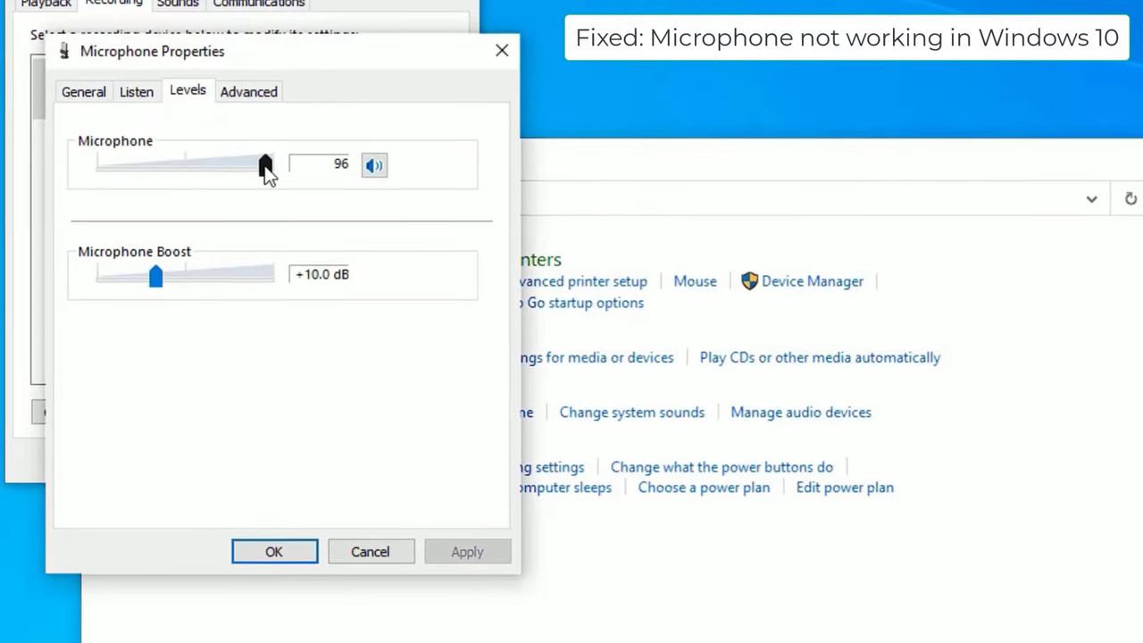
- Try microphone levels 34 and 1, settle at 89, then show the Listen options
{"action": "left_click_drag", "start_coordinate": [264, 164], "coordinate": [154, 164]}
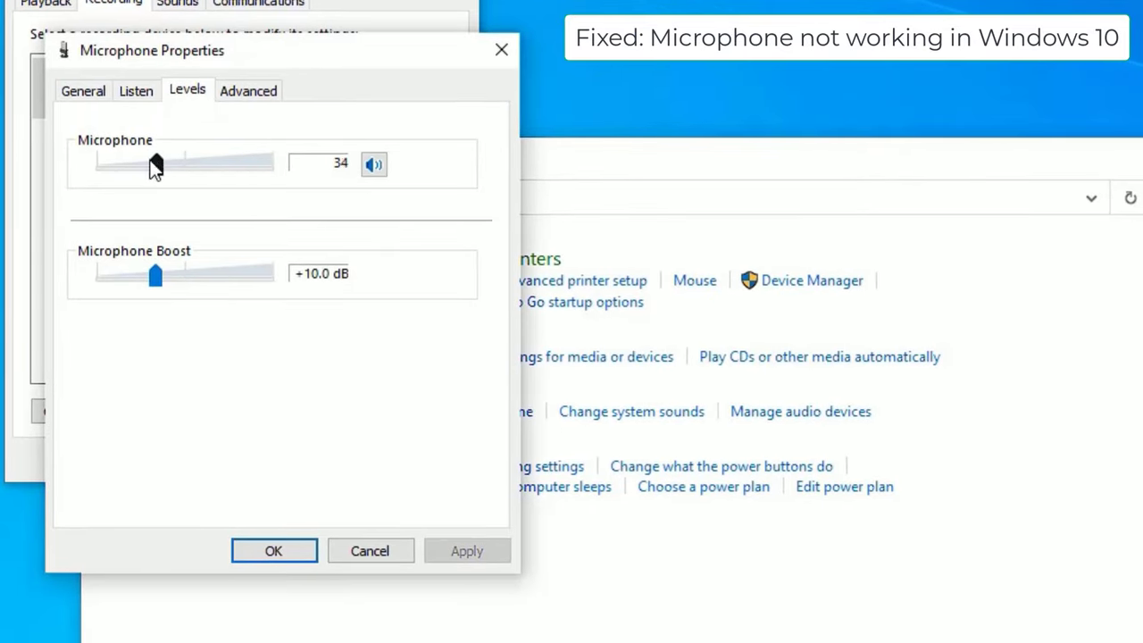
{"action": "left_click_drag", "start_coordinate": [153, 164], "coordinate": [98, 164]}
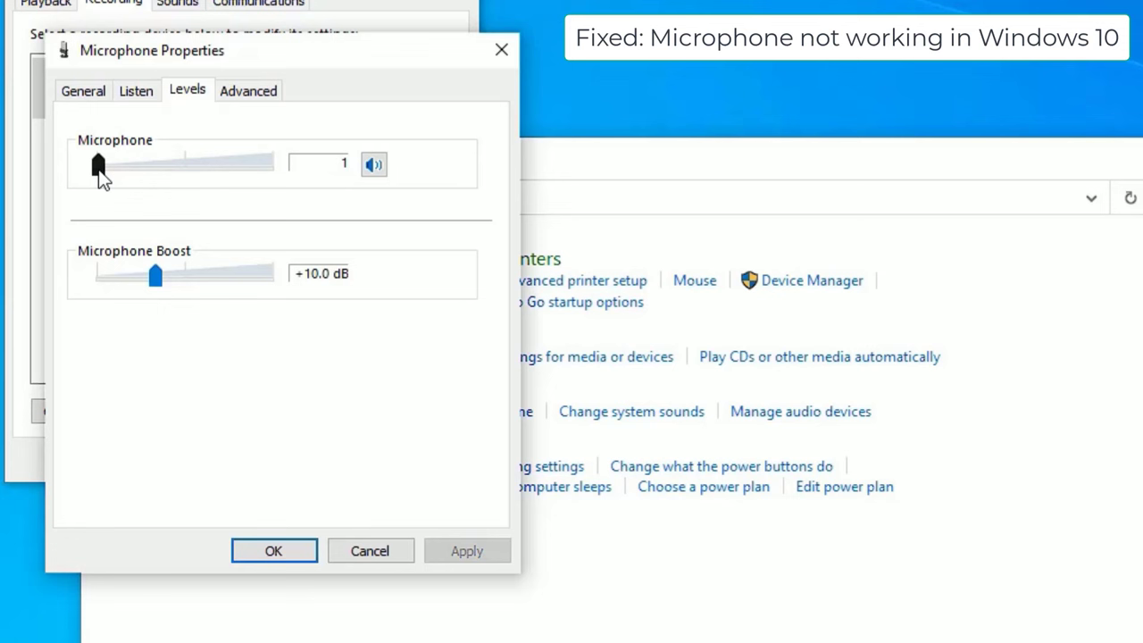
{"action": "left_click_drag", "start_coordinate": [98, 165], "coordinate": [253, 164]}
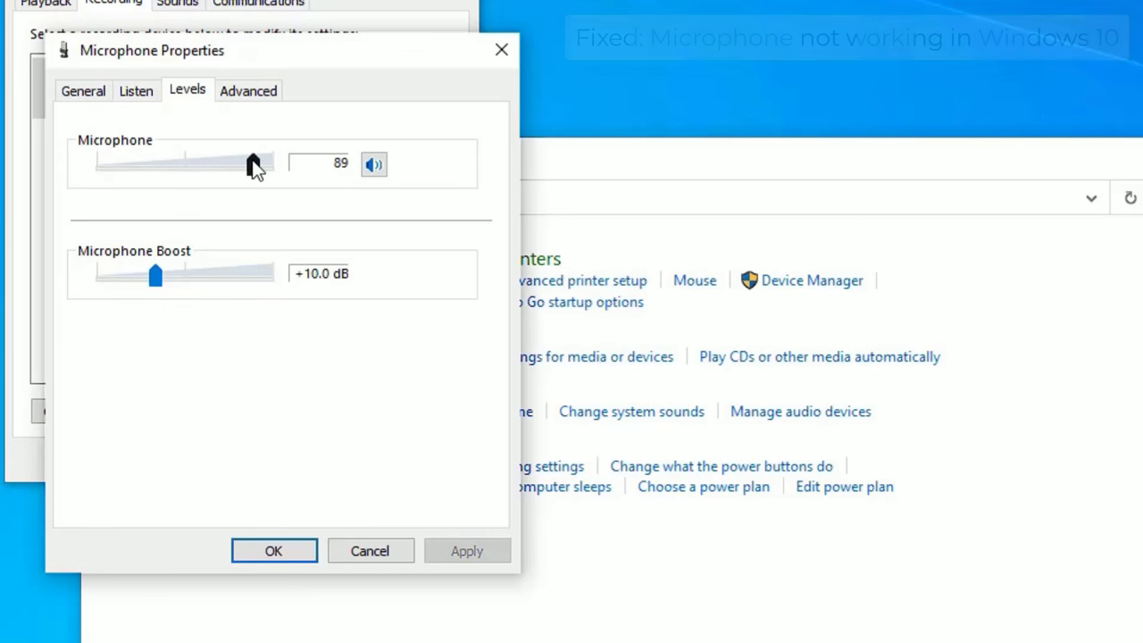
{"action": "left_click", "coordinate": [135, 90]}
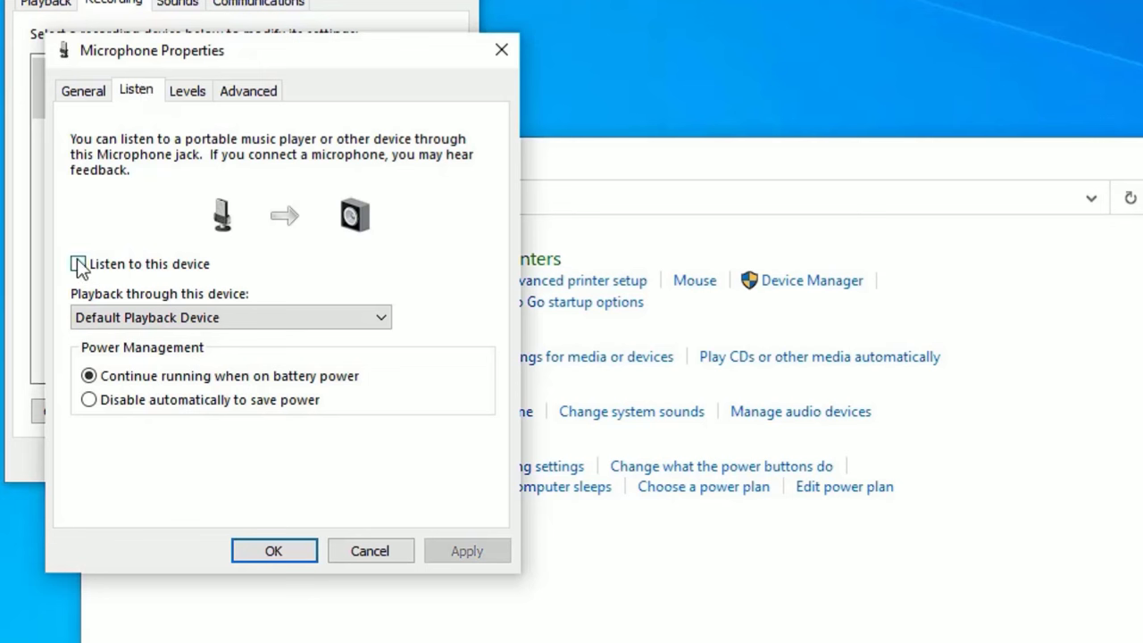
- Enable 'Listen to this device' and pick a playback device for it
{"action": "left_click", "coordinate": [79, 264]}
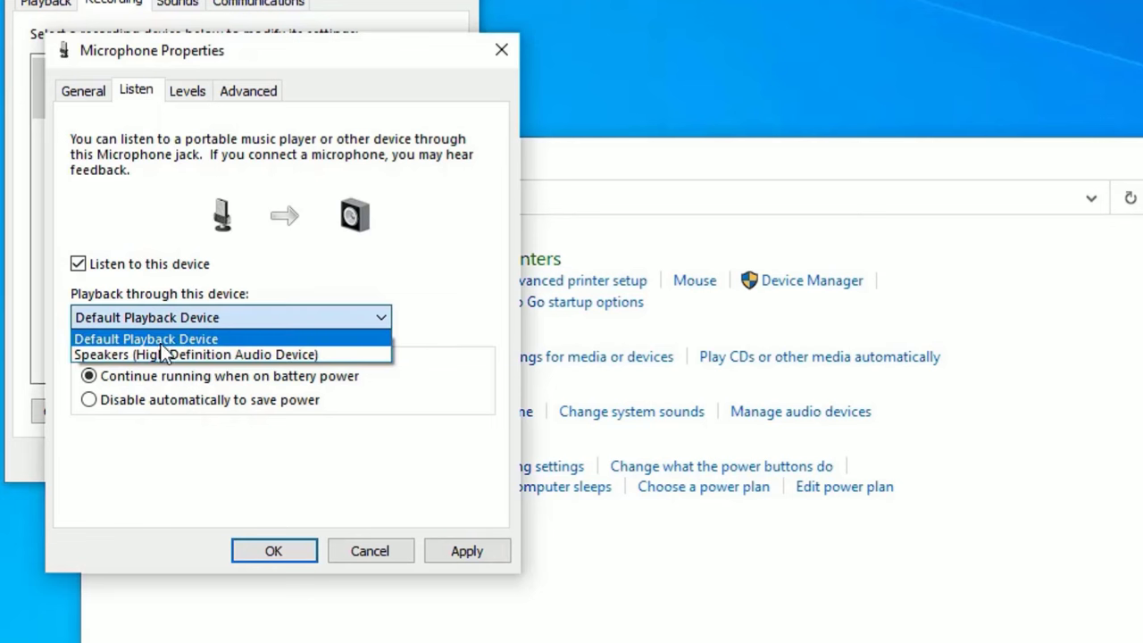
{"action": "left_click", "coordinate": [147, 339]}
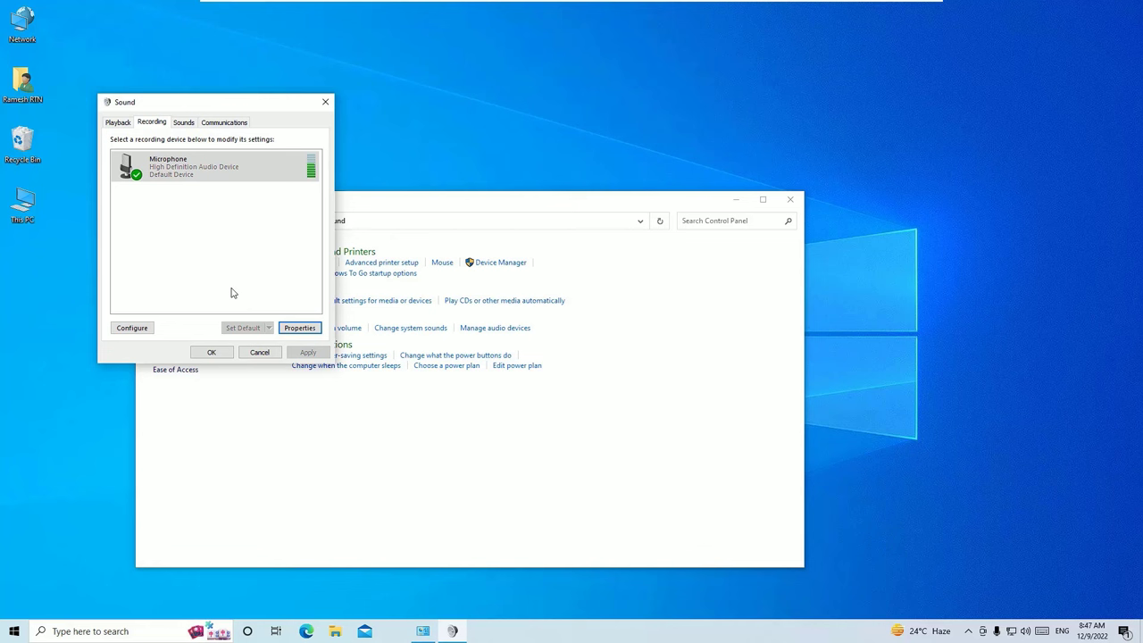
{"action": "mouse_move", "coordinate": [258, 335]}
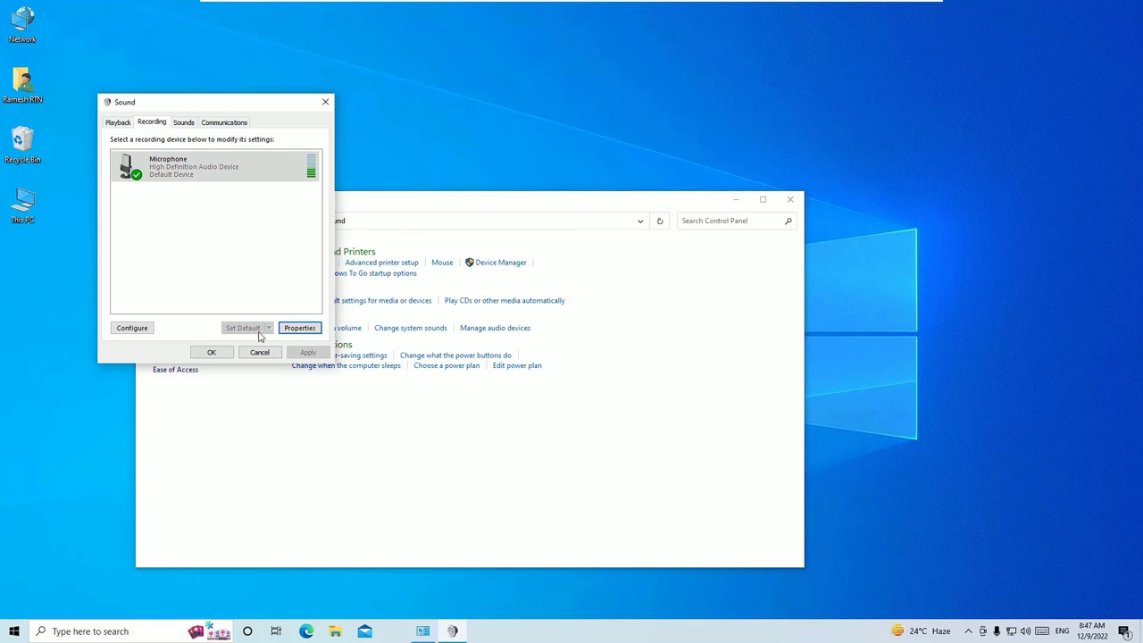
- Confirm and close the Sound dialog, returning to Hardware and Sound
{"action": "left_click", "coordinate": [261, 351]}
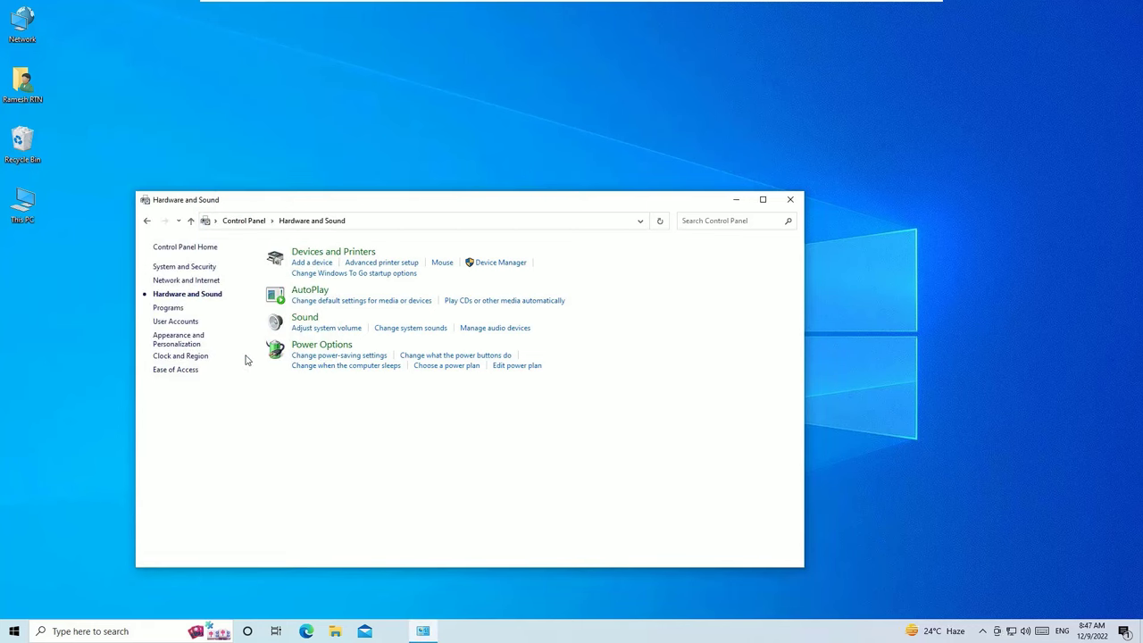